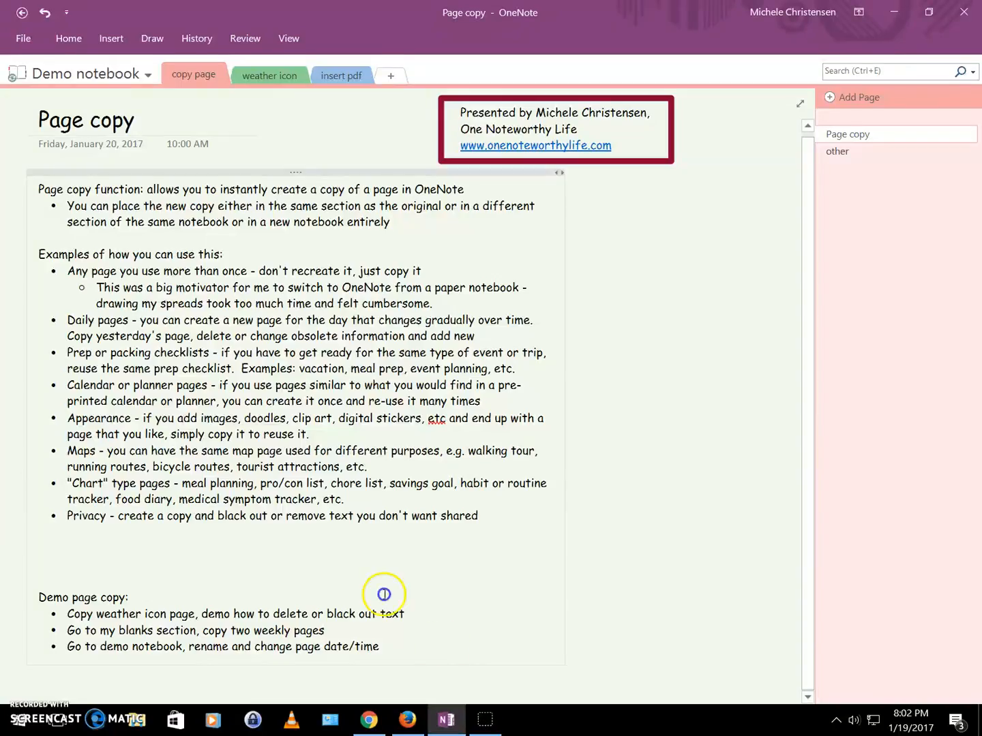
pyautogui.moveTo(382, 591)
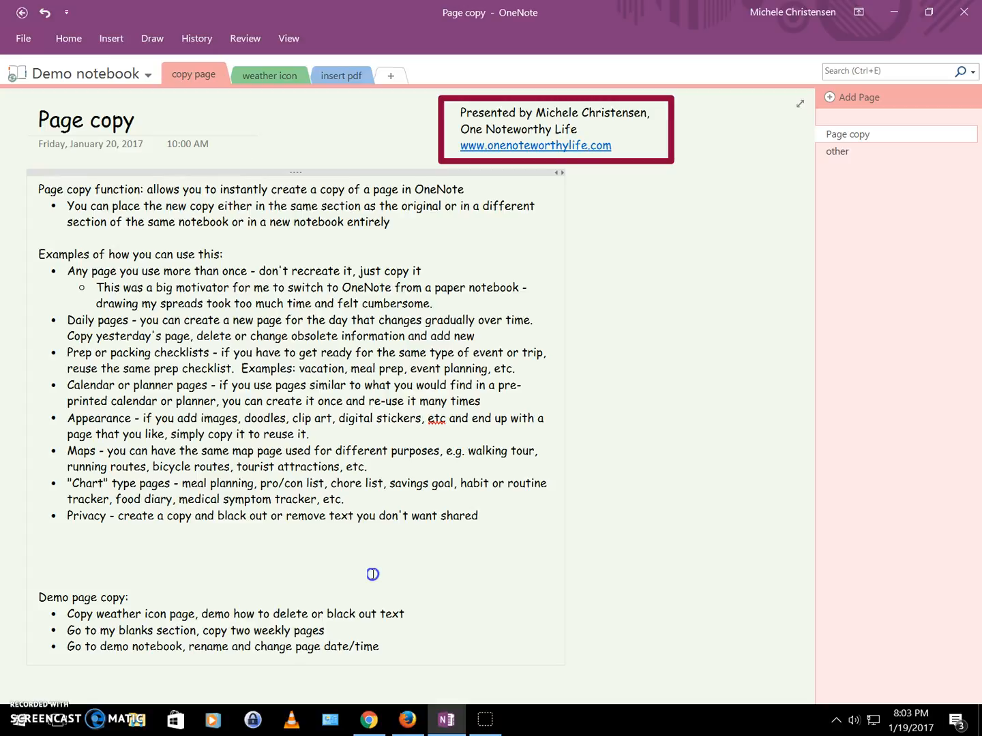
# Open the weather icon section and bring up actions for its Create a weather icon page.
pyautogui.click(249, 144)
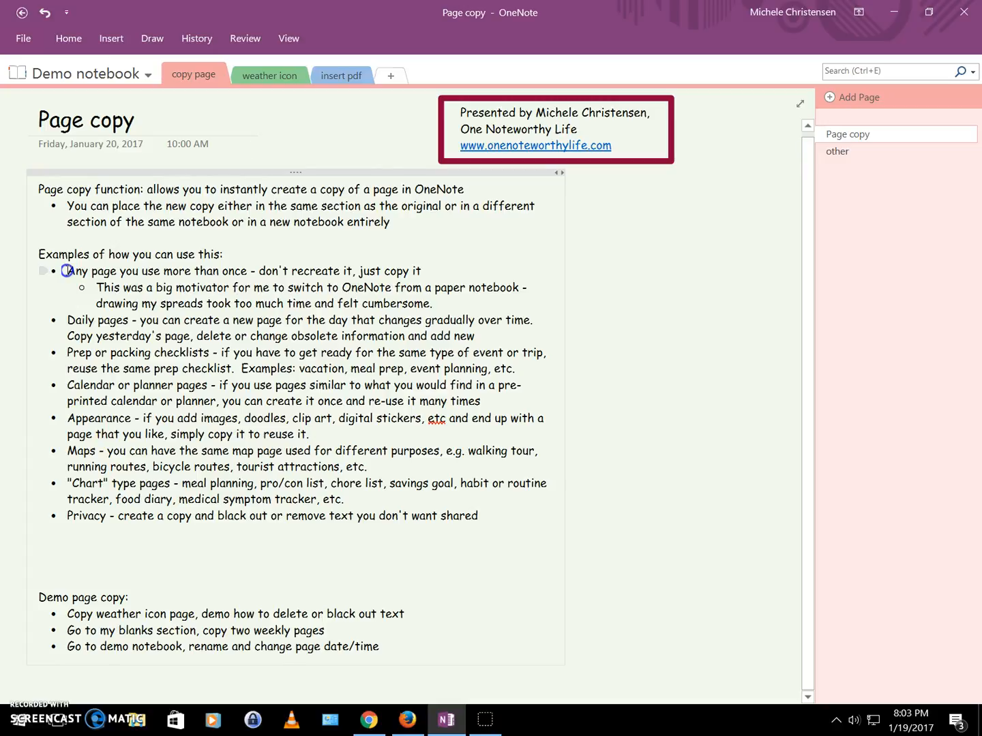
pyautogui.click(249, 148)
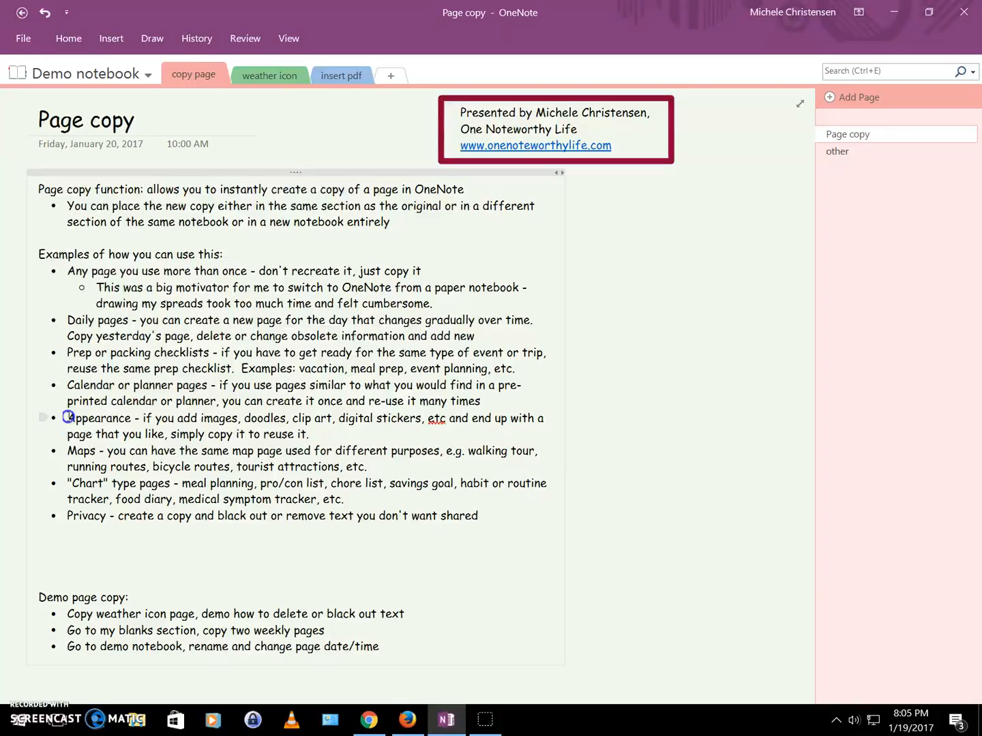
pyautogui.click(248, 149)
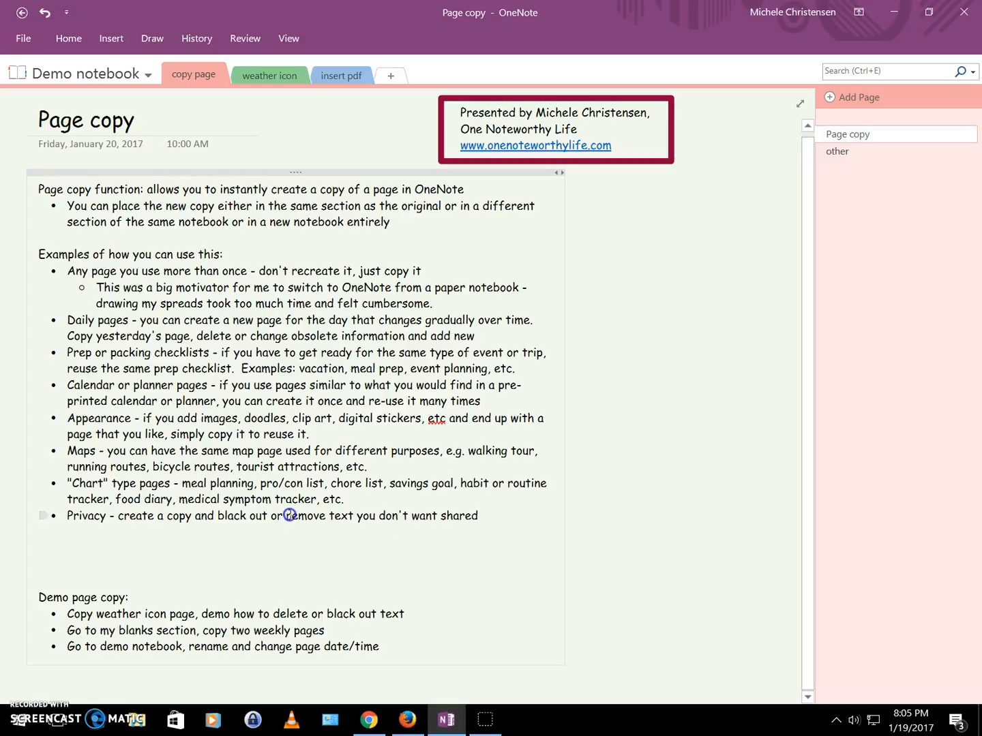
pyautogui.moveTo(249, 515)
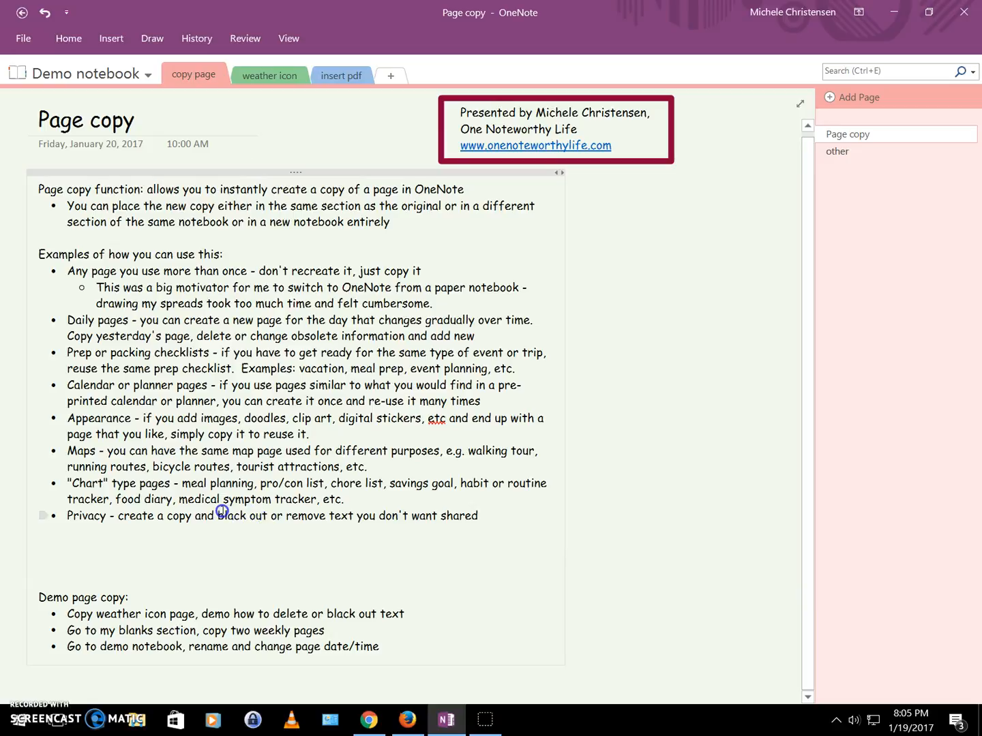
pyautogui.click(249, 148)
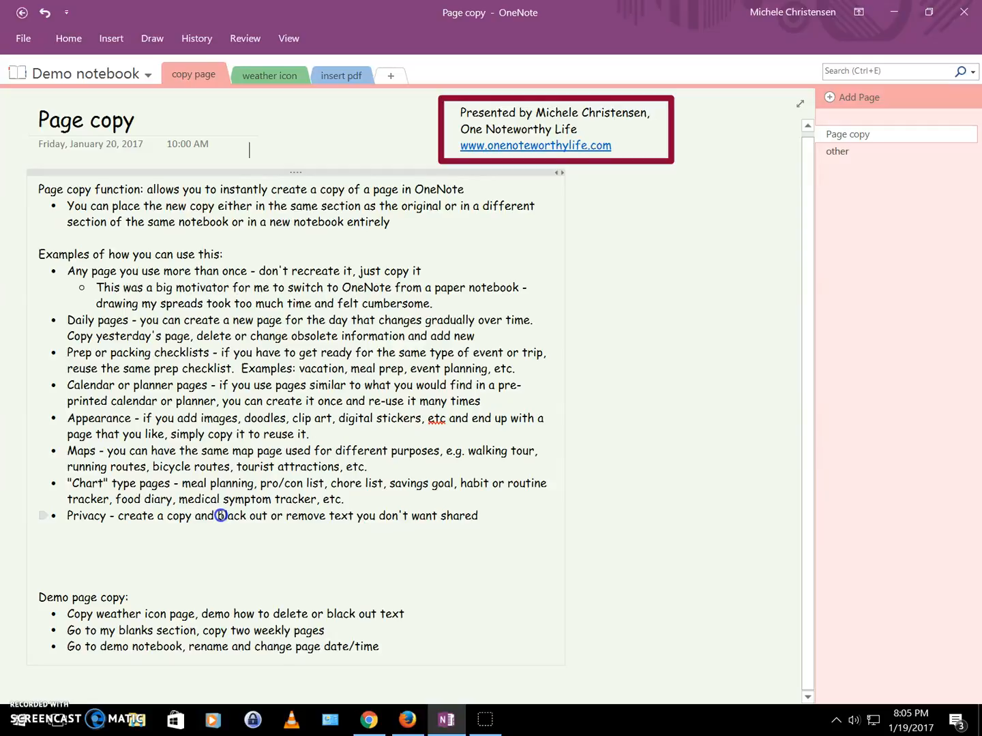
pyautogui.moveTo(286, 525)
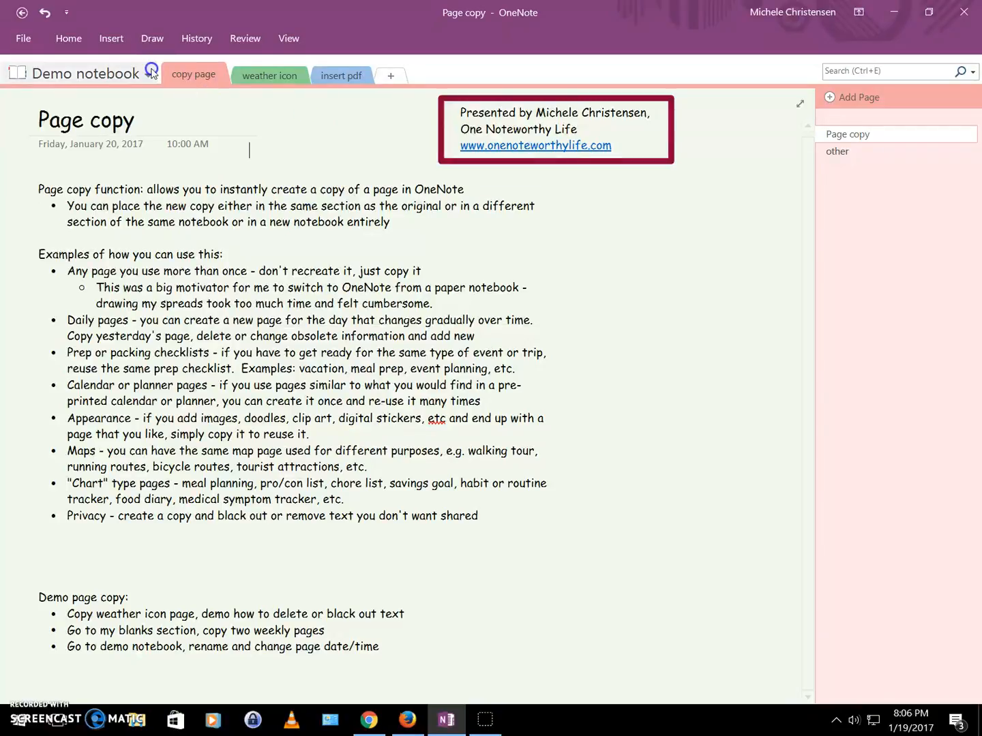
pyautogui.moveTo(147, 73)
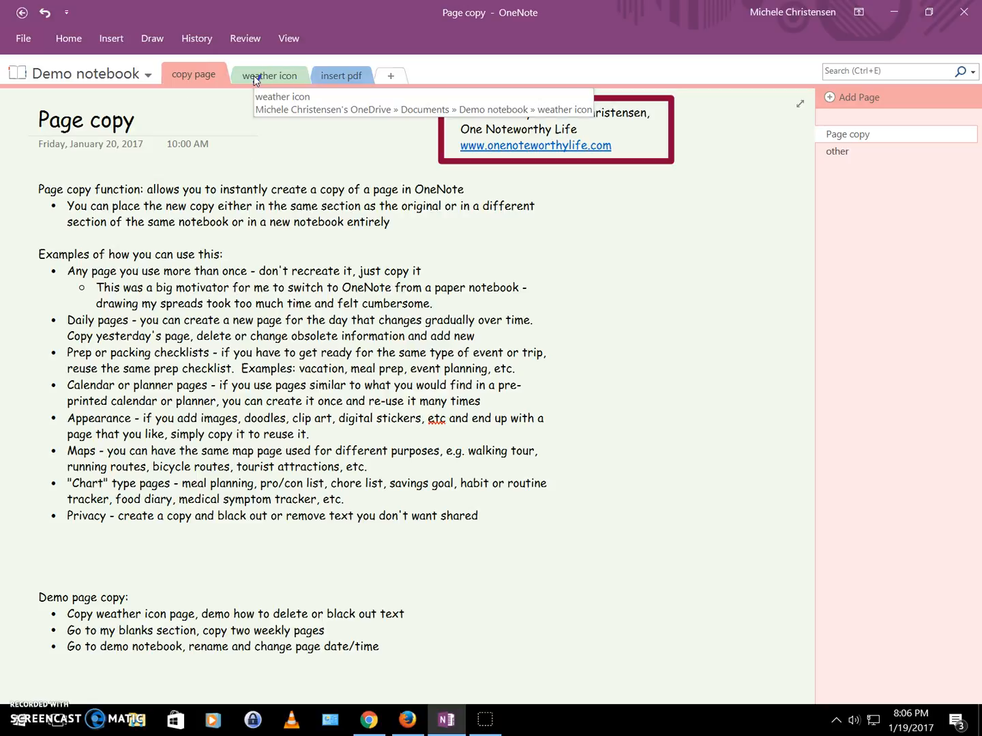
pyautogui.click(269, 75)
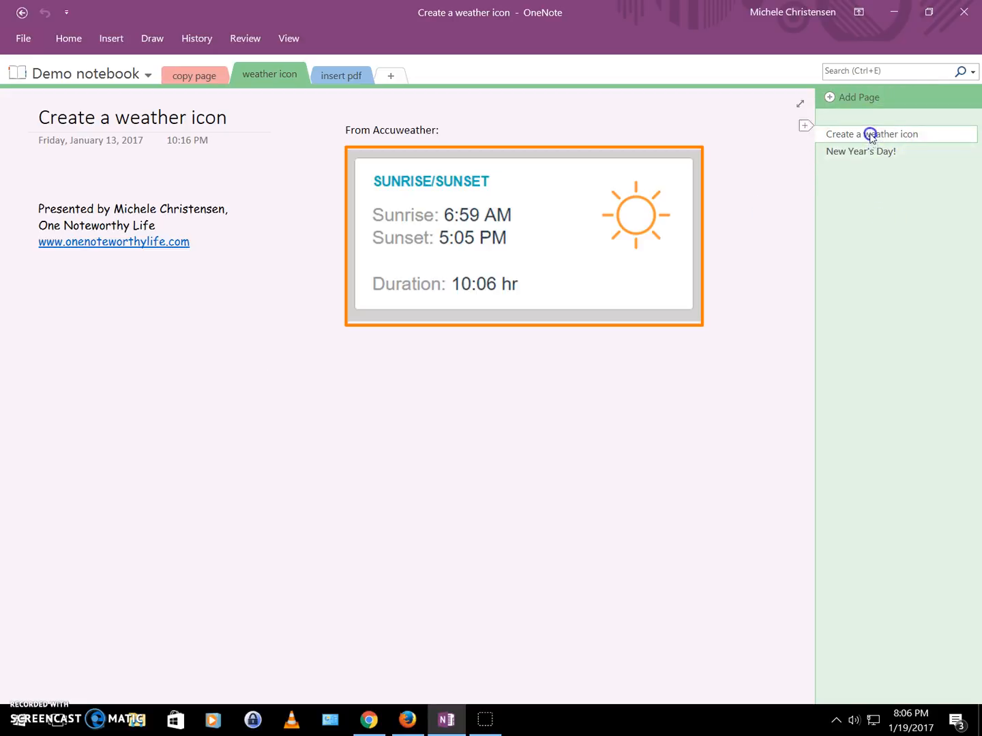
pyautogui.rightClick(873, 134)
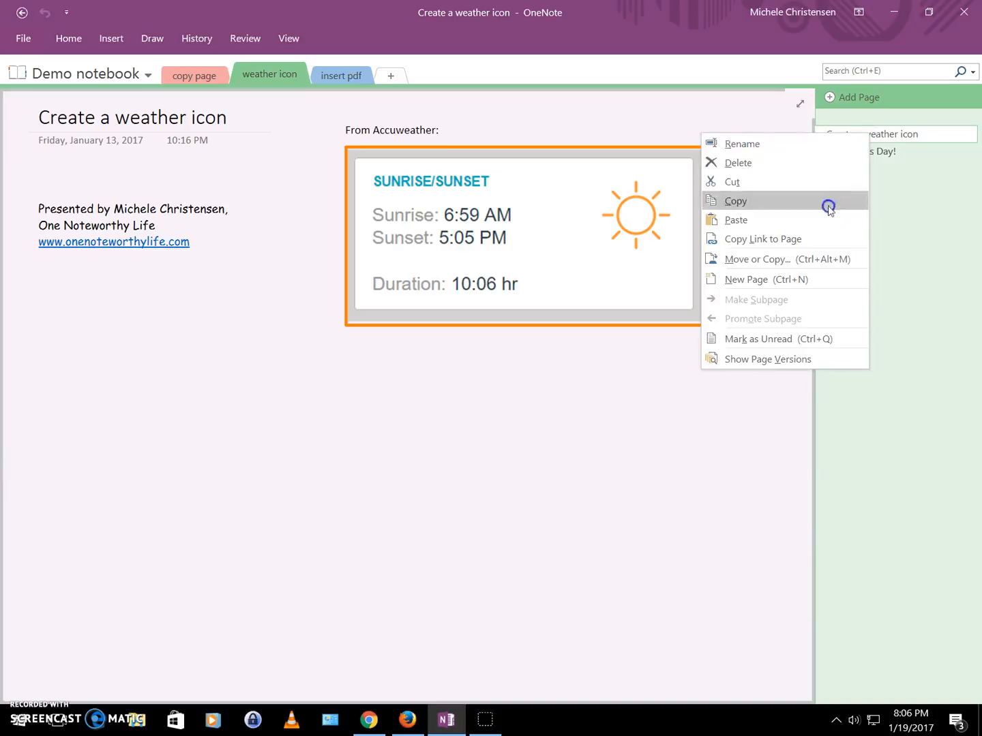
pyautogui.moveTo(808, 259)
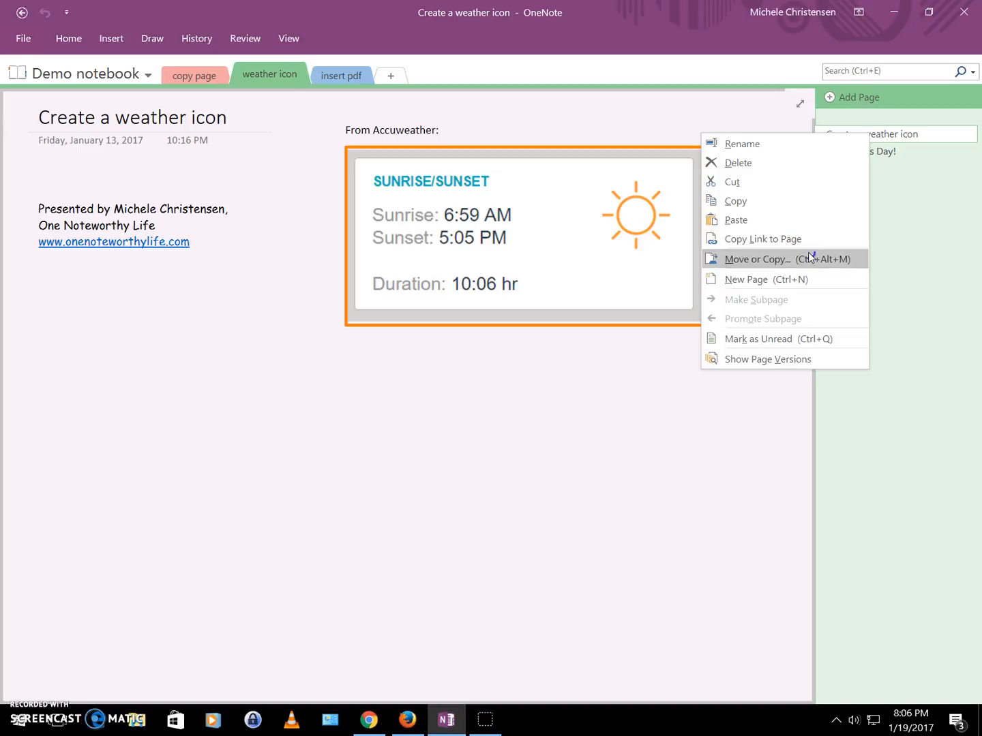
pyautogui.moveTo(809, 238)
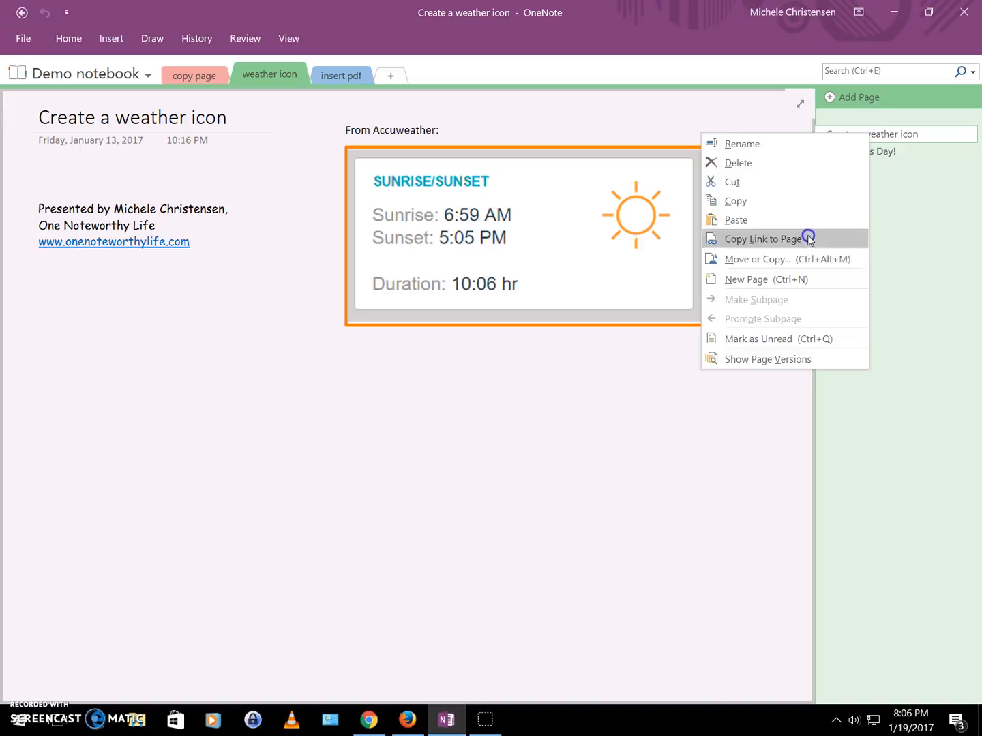
pyautogui.moveTo(734, 201)
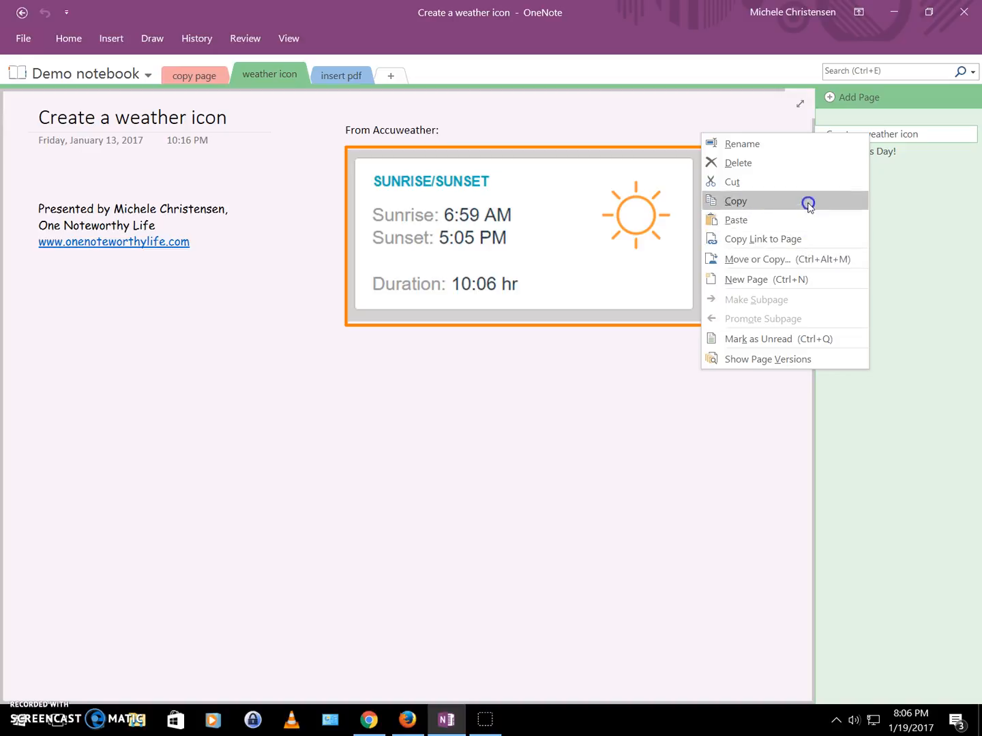
pyautogui.moveTo(808, 208)
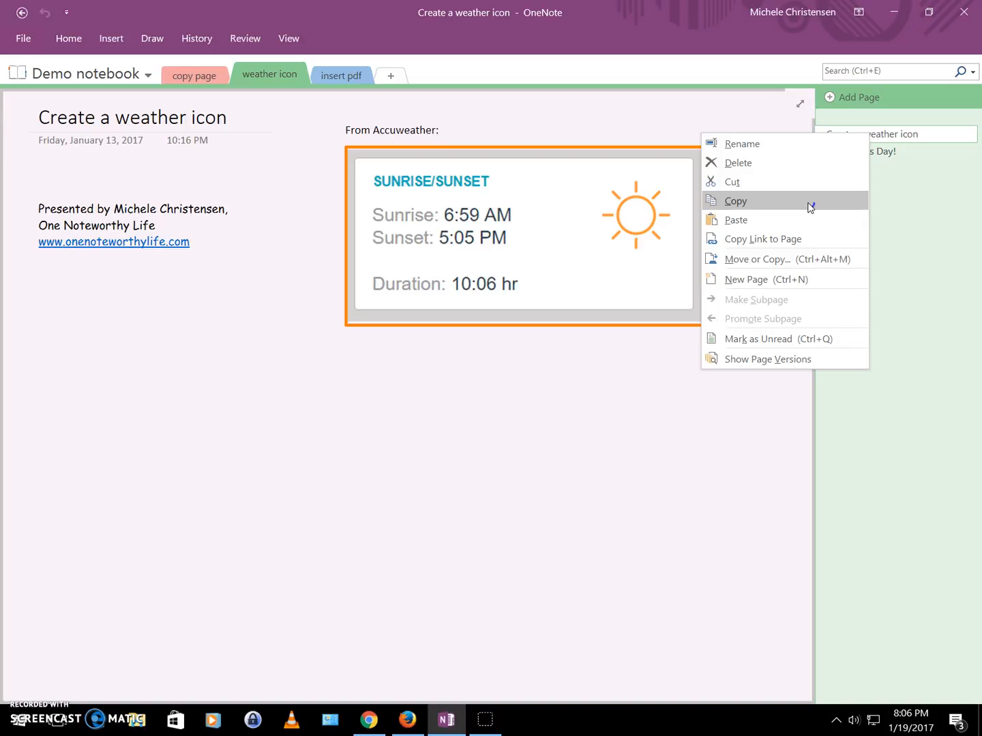
pyautogui.moveTo(807, 259)
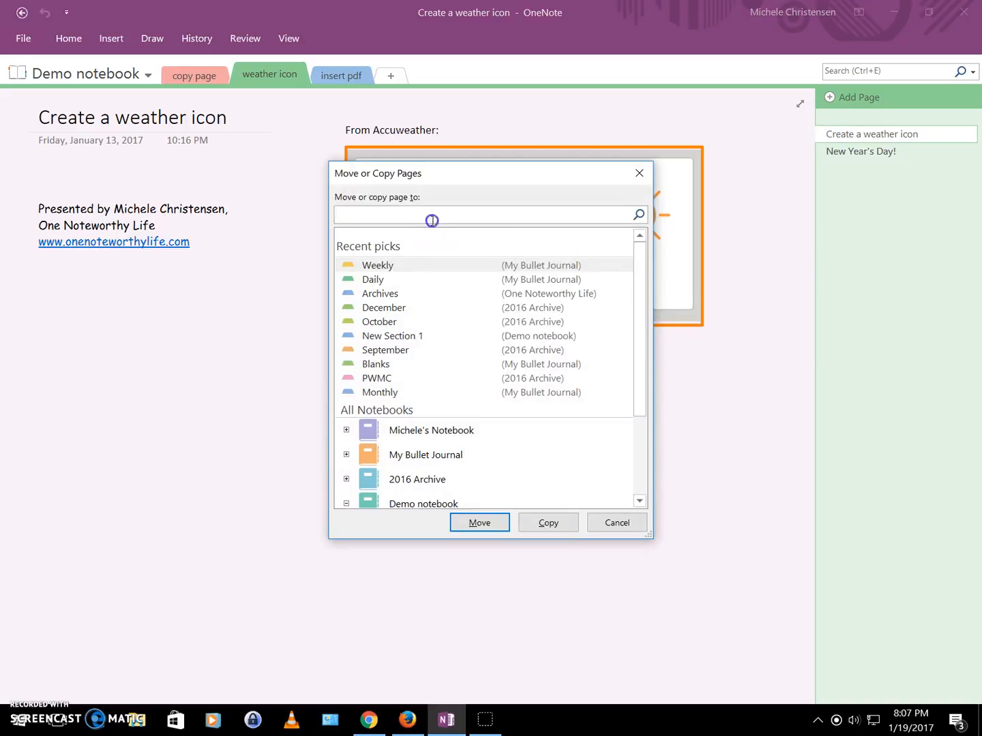
pyautogui.moveTo(439, 416)
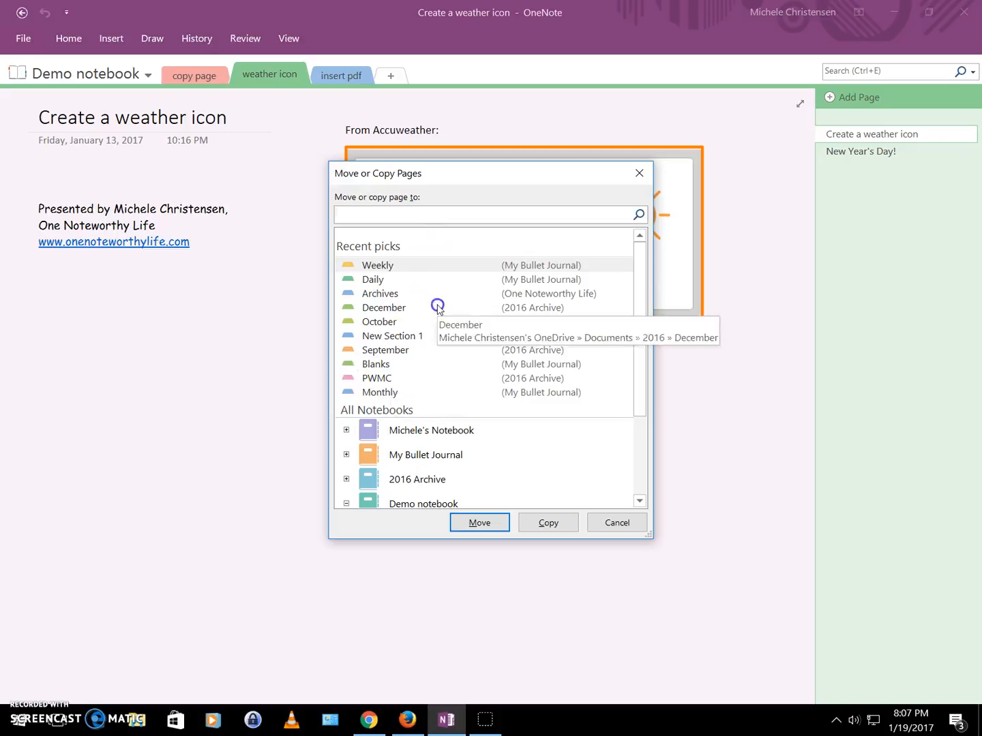
pyautogui.moveTo(525, 357)
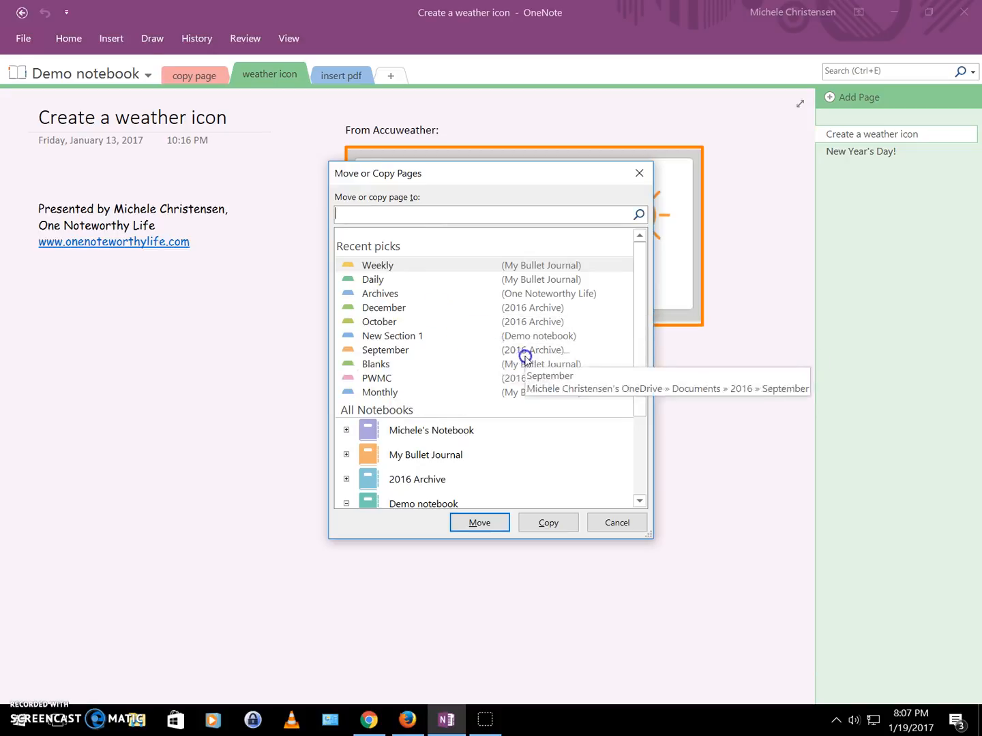
pyautogui.moveTo(380, 391)
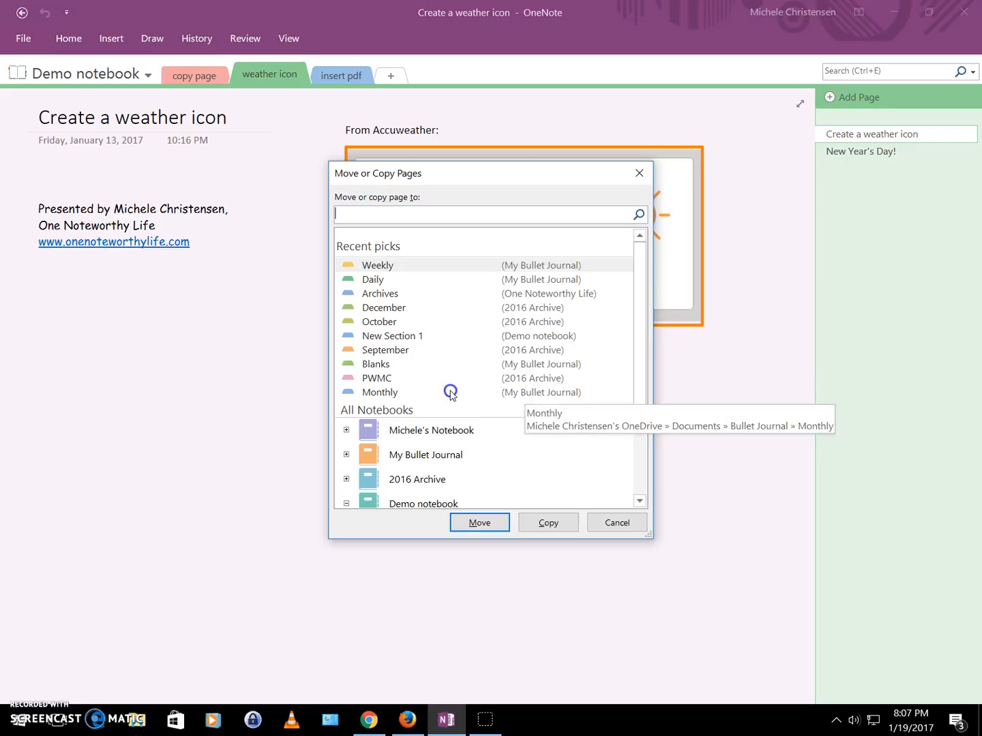
pyautogui.moveTo(605, 321)
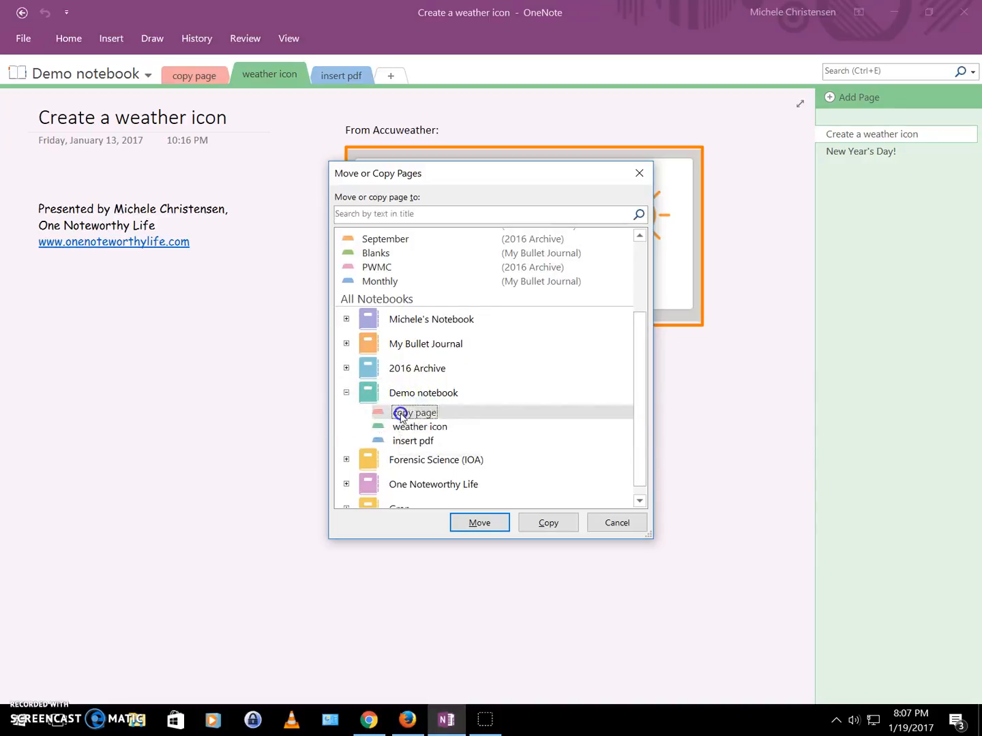
# Copy the Create a weather icon page into Demo notebook's copy page section.
pyautogui.click(479, 523)
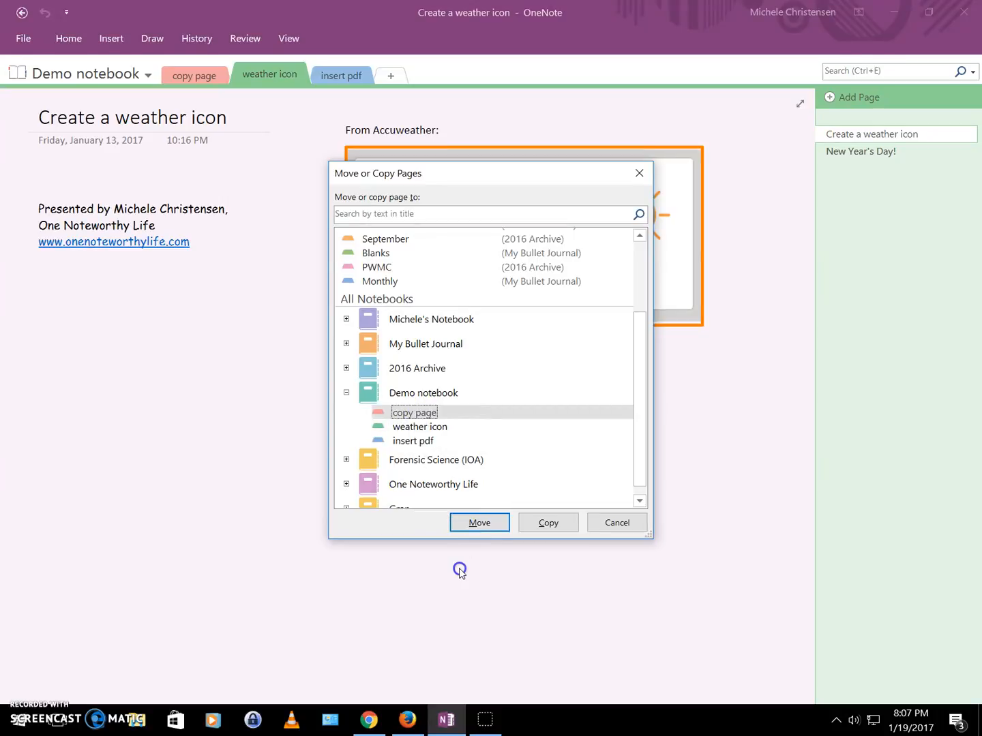
pyautogui.moveTo(476, 554)
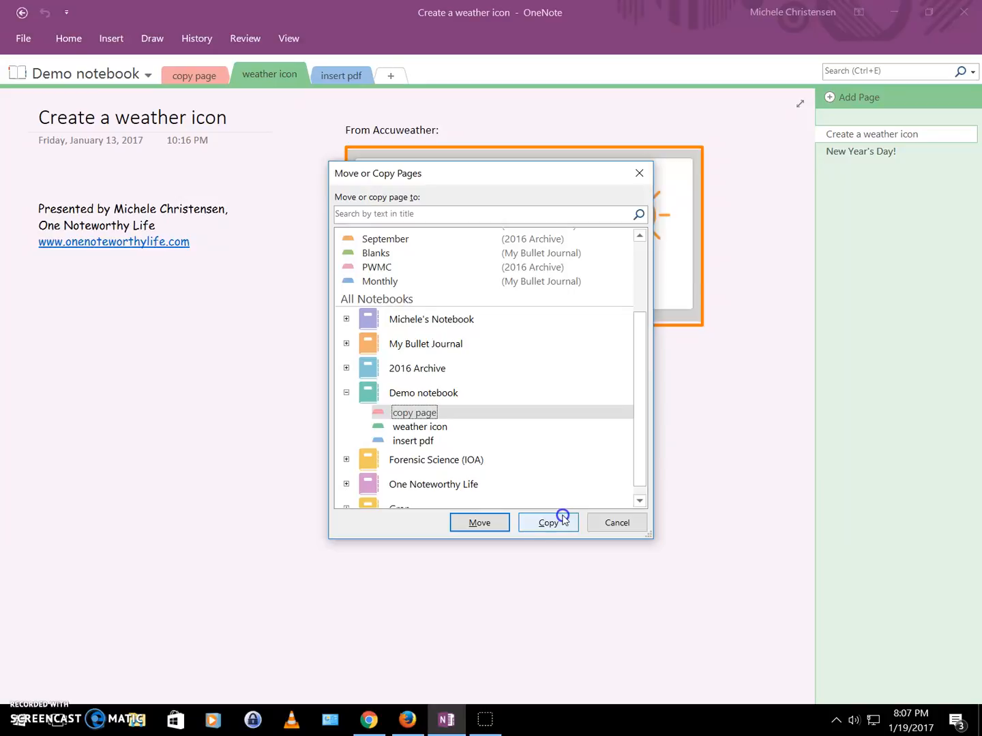
pyautogui.moveTo(479, 523)
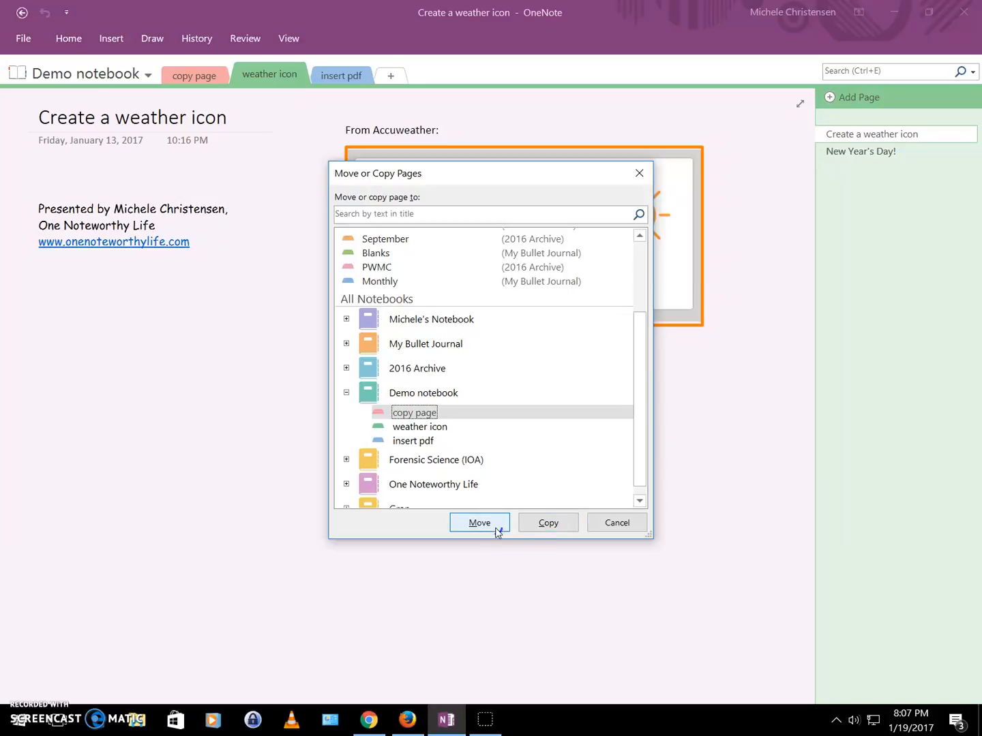
pyautogui.click(547, 522)
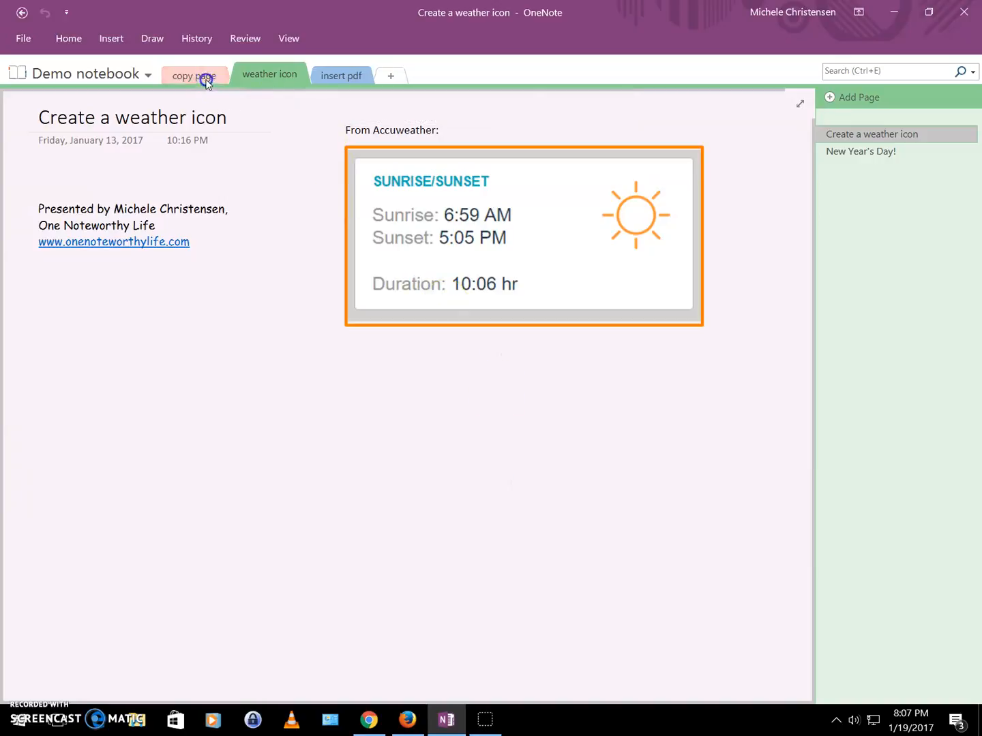
pyautogui.click(194, 75)
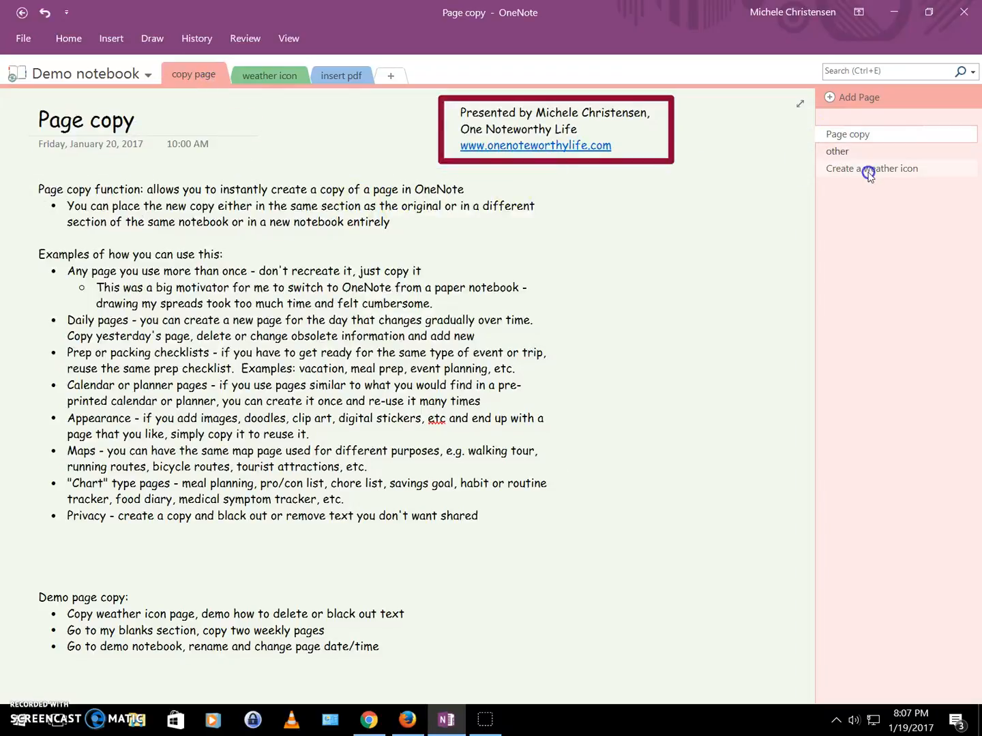
pyautogui.click(871, 169)
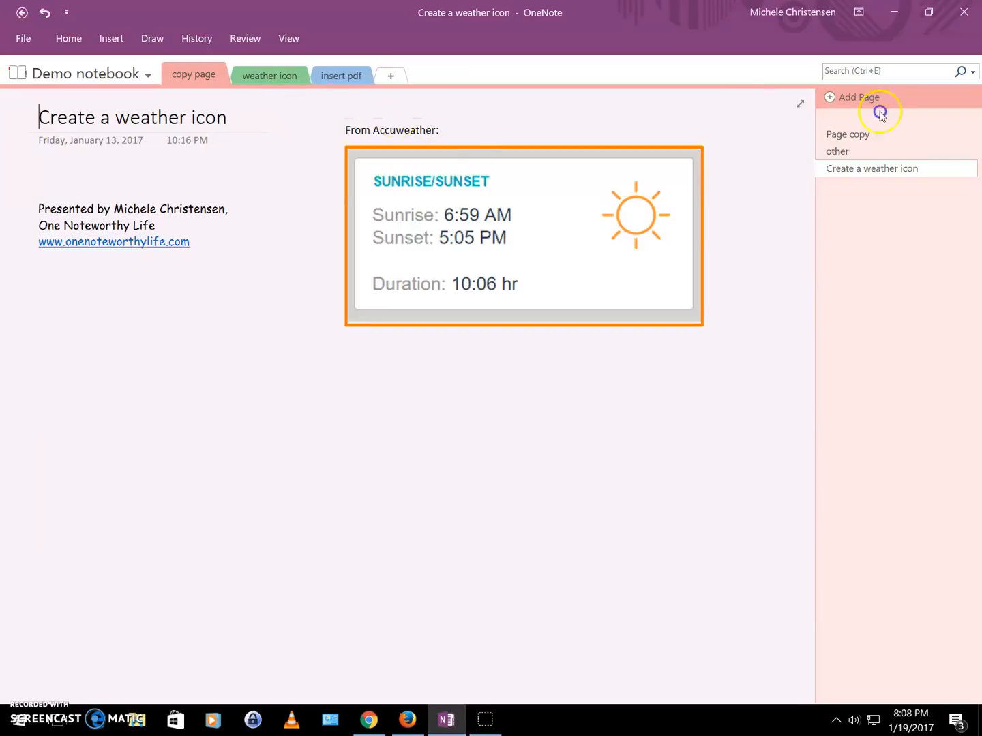
pyautogui.click(848, 134)
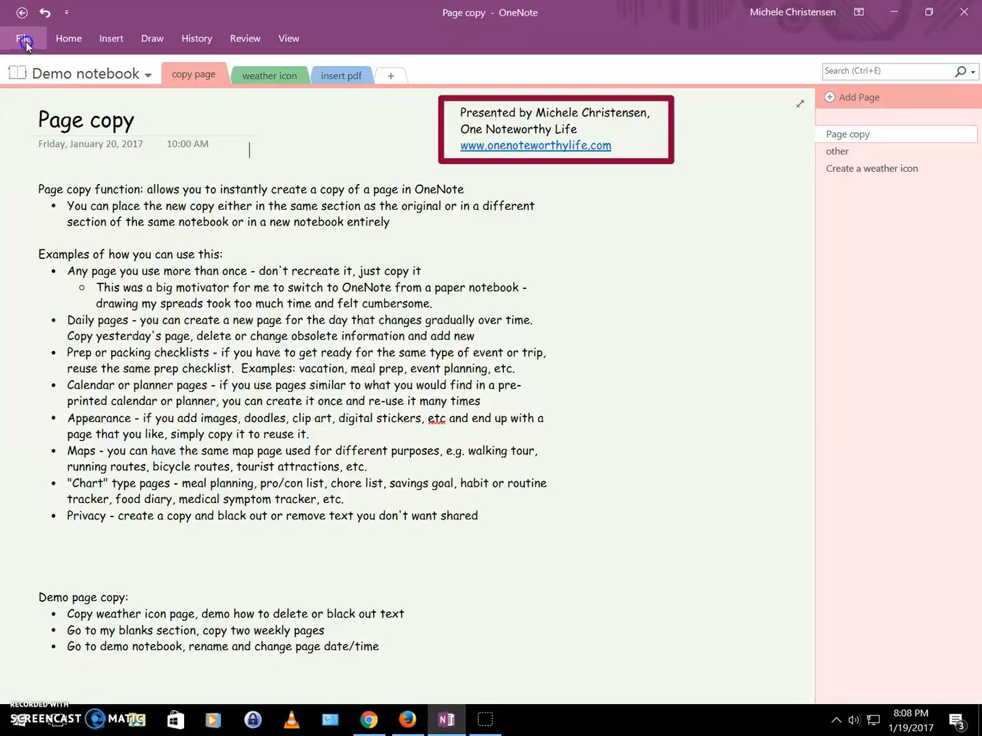
# Switch to the My Bullet Journal notebook from the open notebooks list.
pyautogui.click(24, 38)
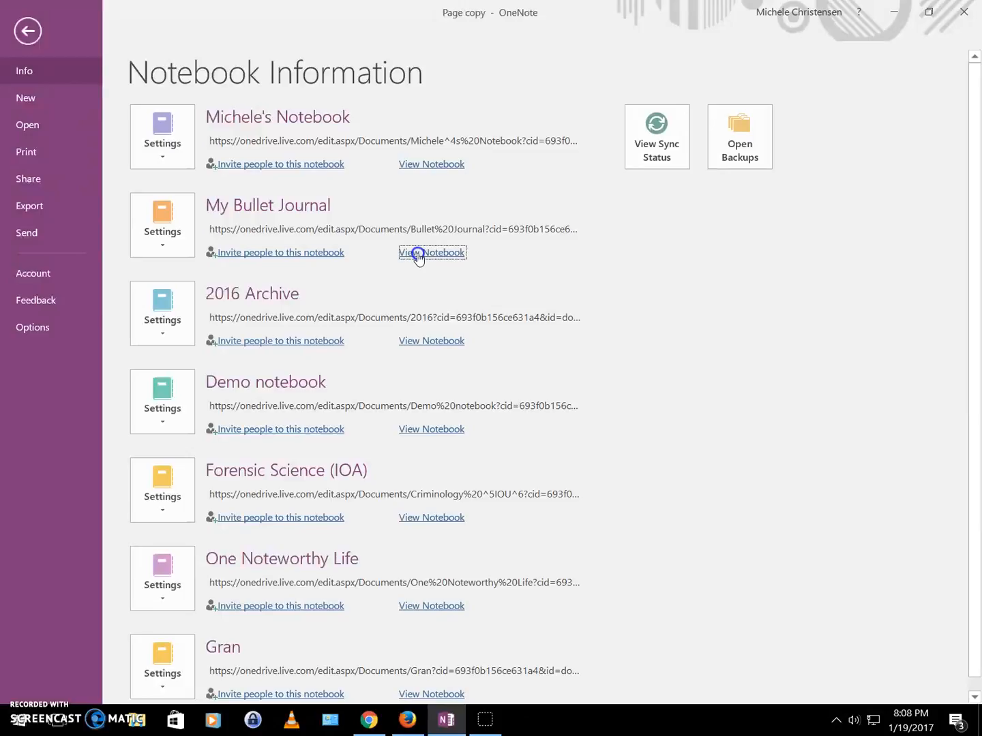
pyautogui.click(433, 252)
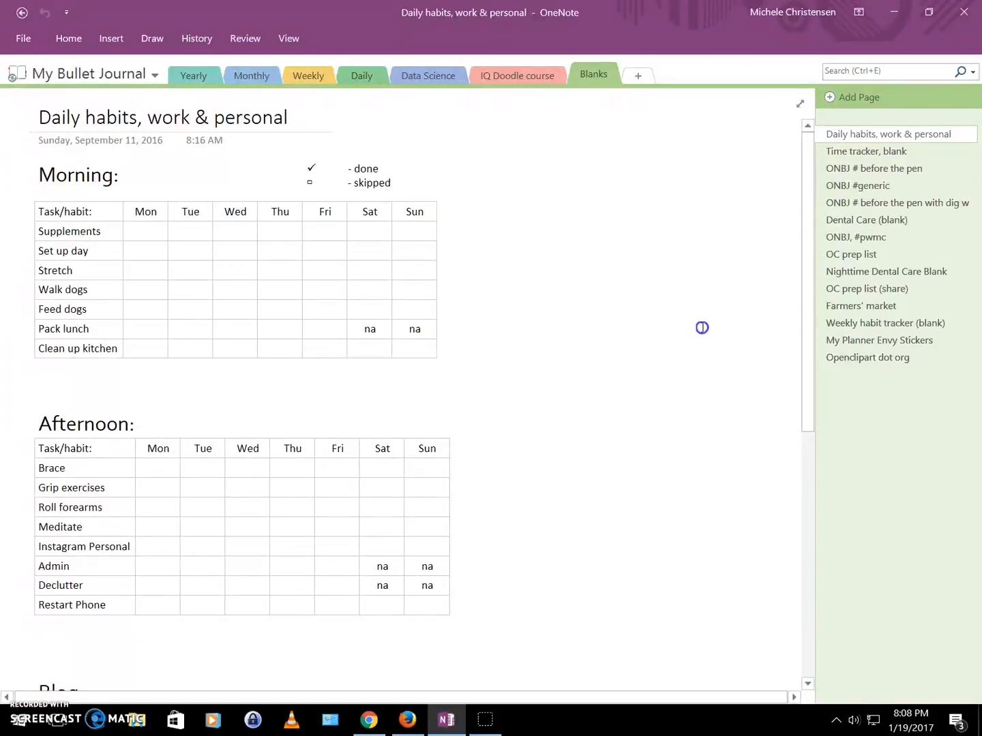
pyautogui.moveTo(426, 101)
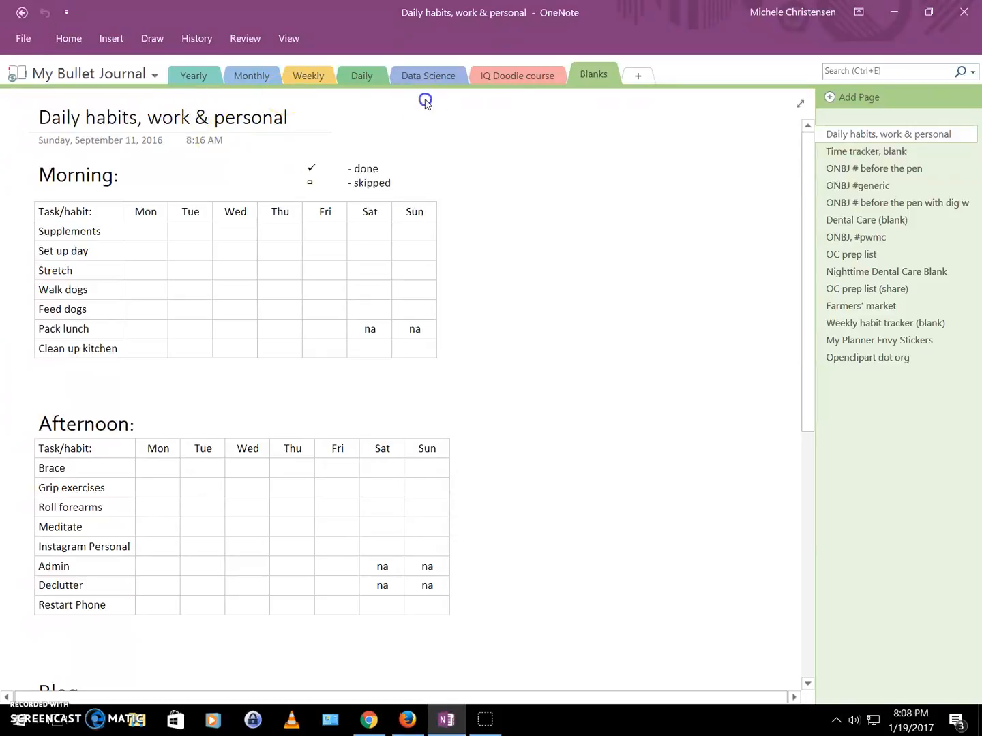
pyautogui.moveTo(597, 85)
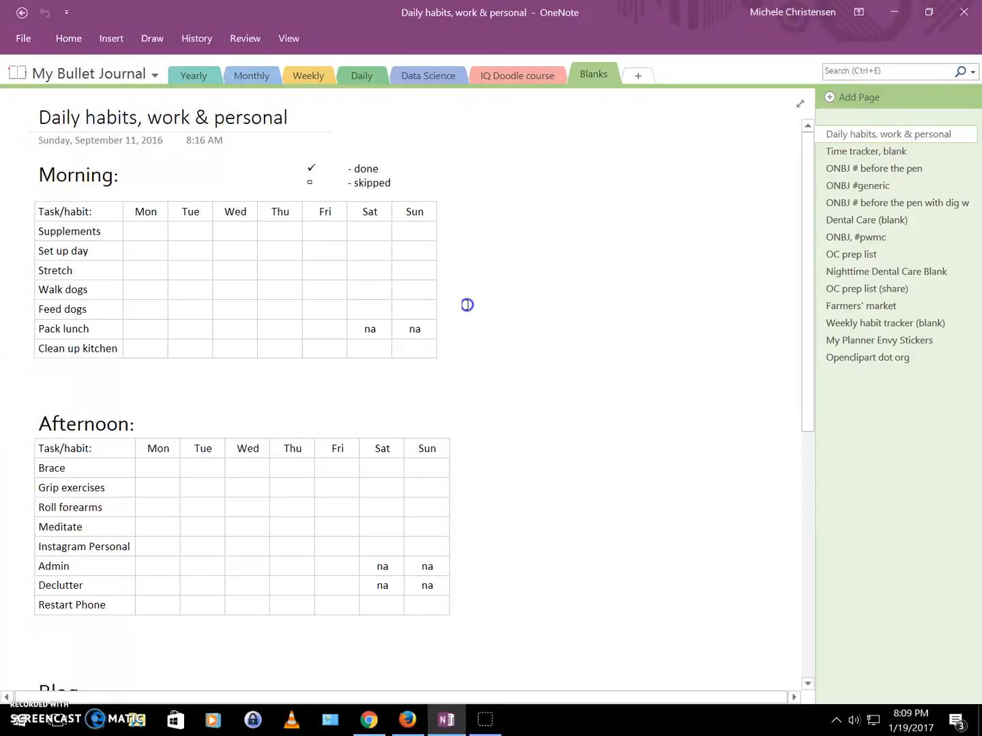
pyautogui.moveTo(466, 278)
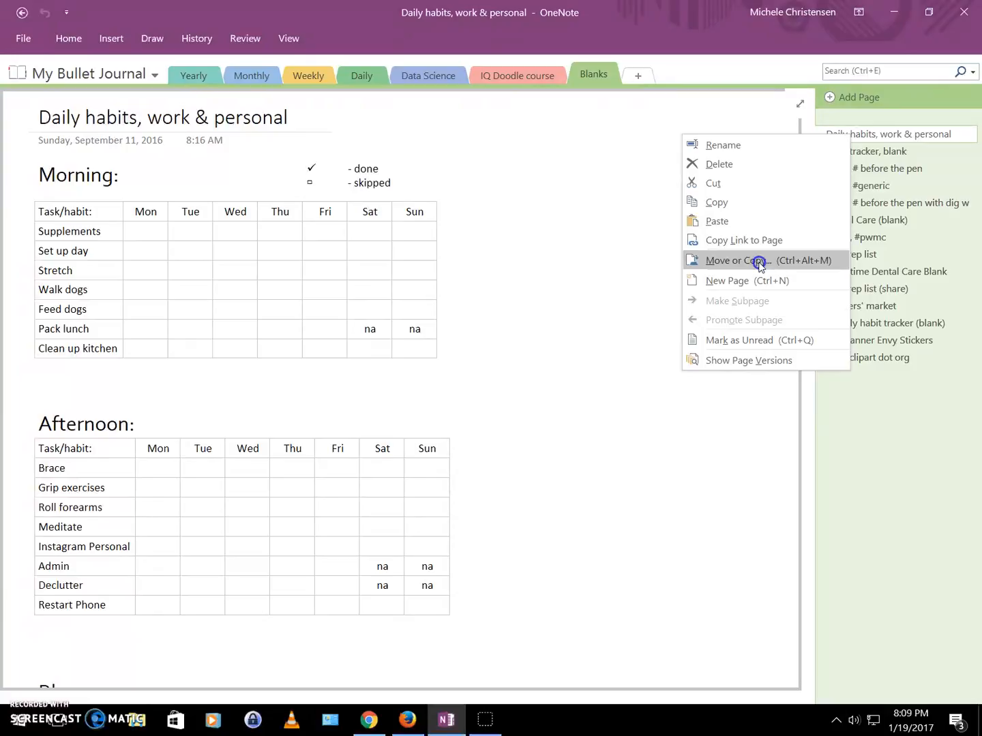
# Use Move or Copy to copy the Daily habits page into Demo notebook's copy page section.
pyautogui.click(741, 261)
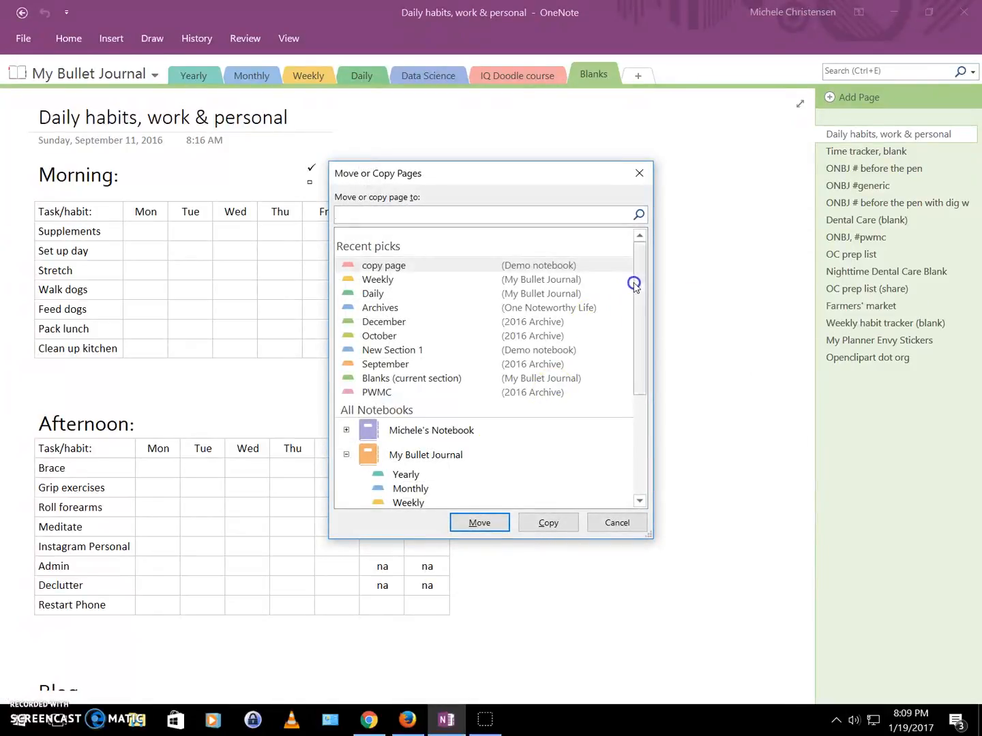
pyautogui.scroll(-3)
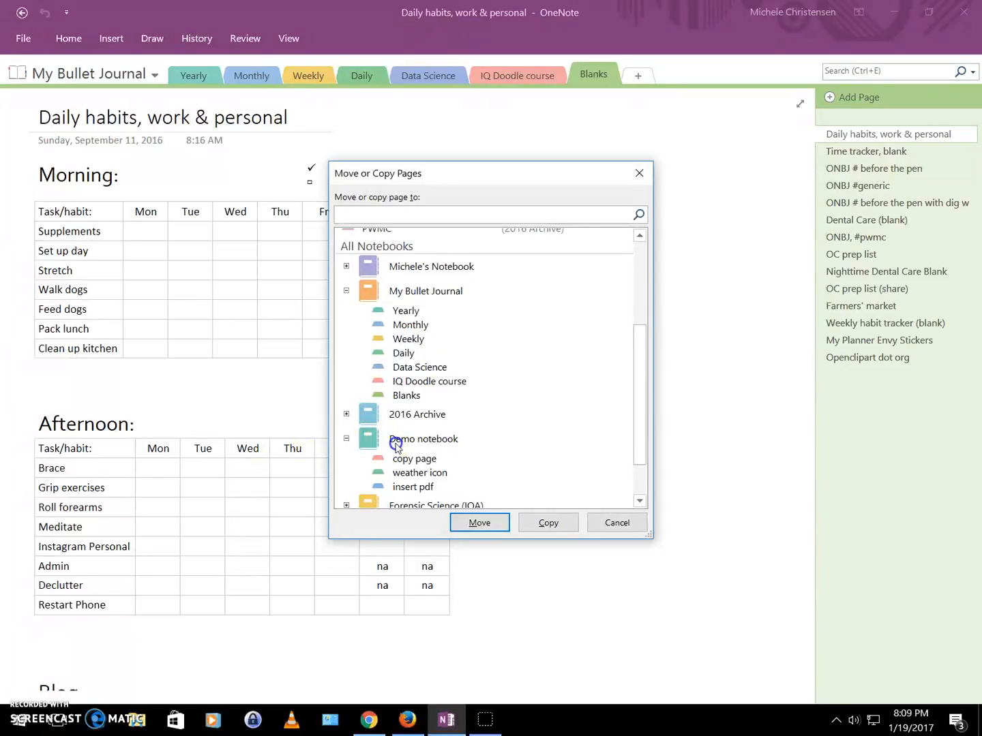
pyautogui.click(413, 458)
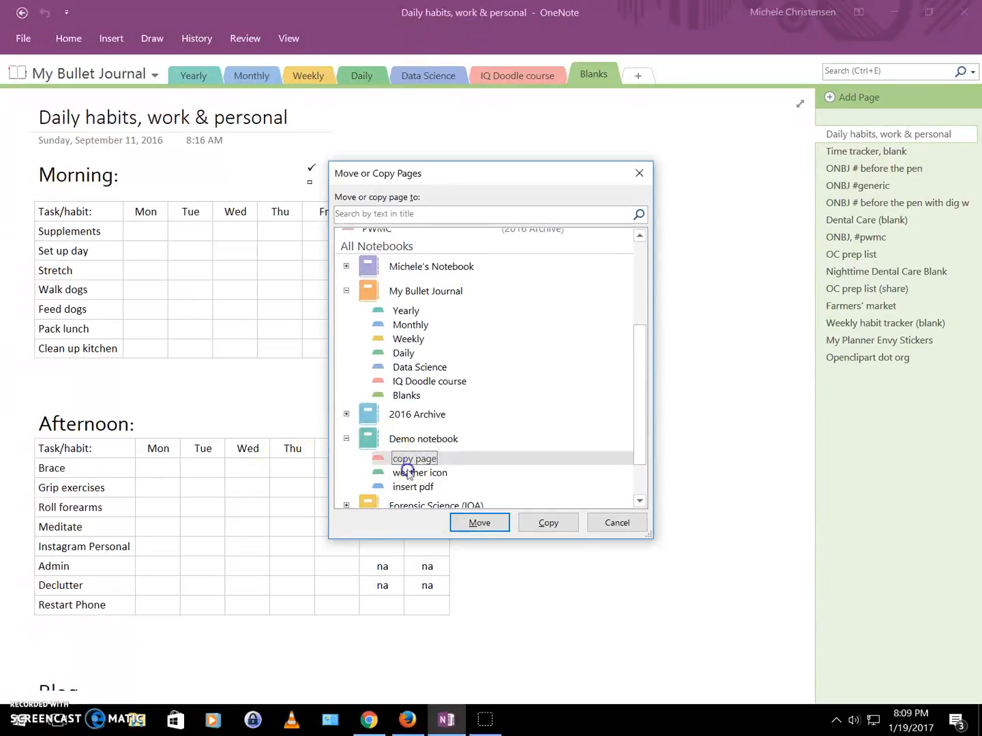
pyautogui.click(616, 522)
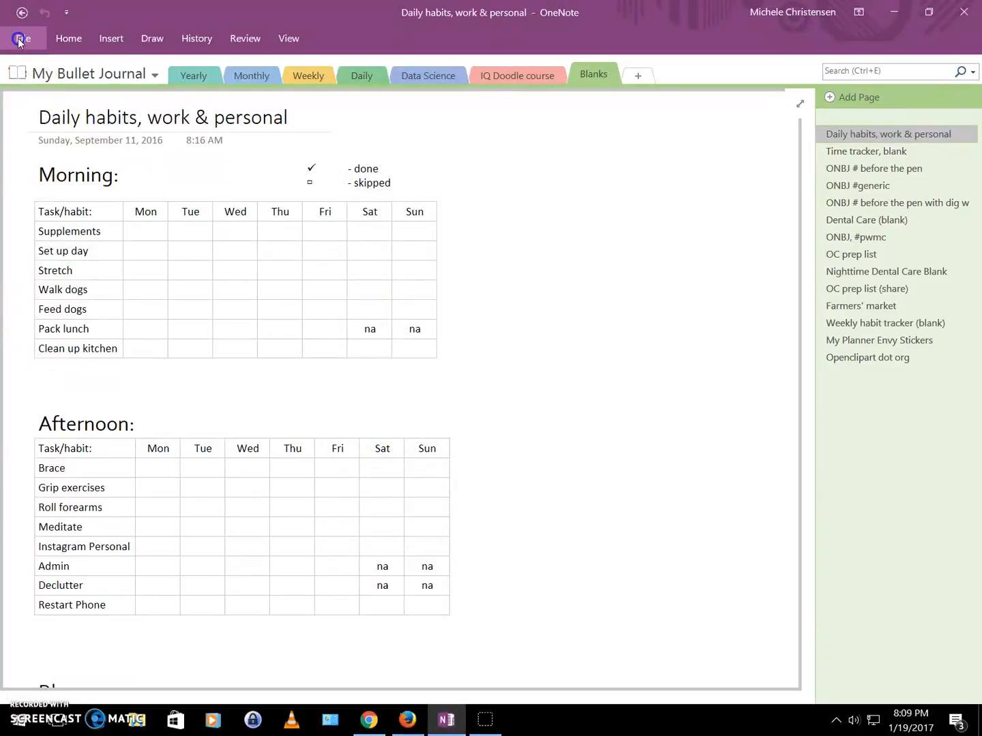
# Switch to Demo notebook and open the copied Daily habits, work & personal page.
pyautogui.click(21, 38)
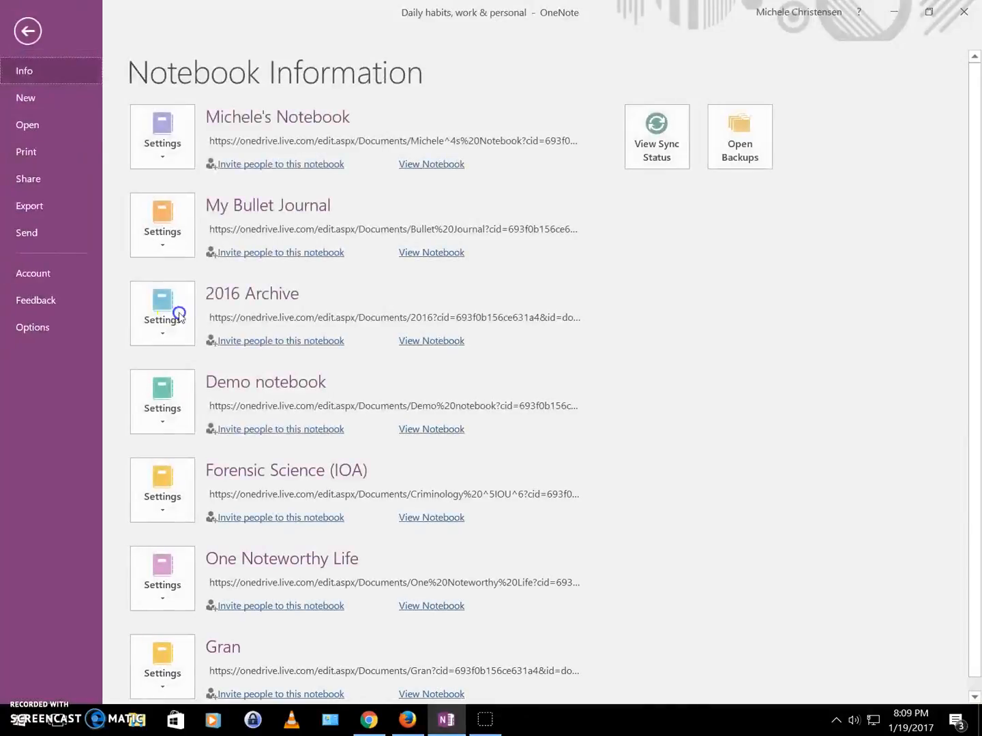
pyautogui.moveTo(431, 433)
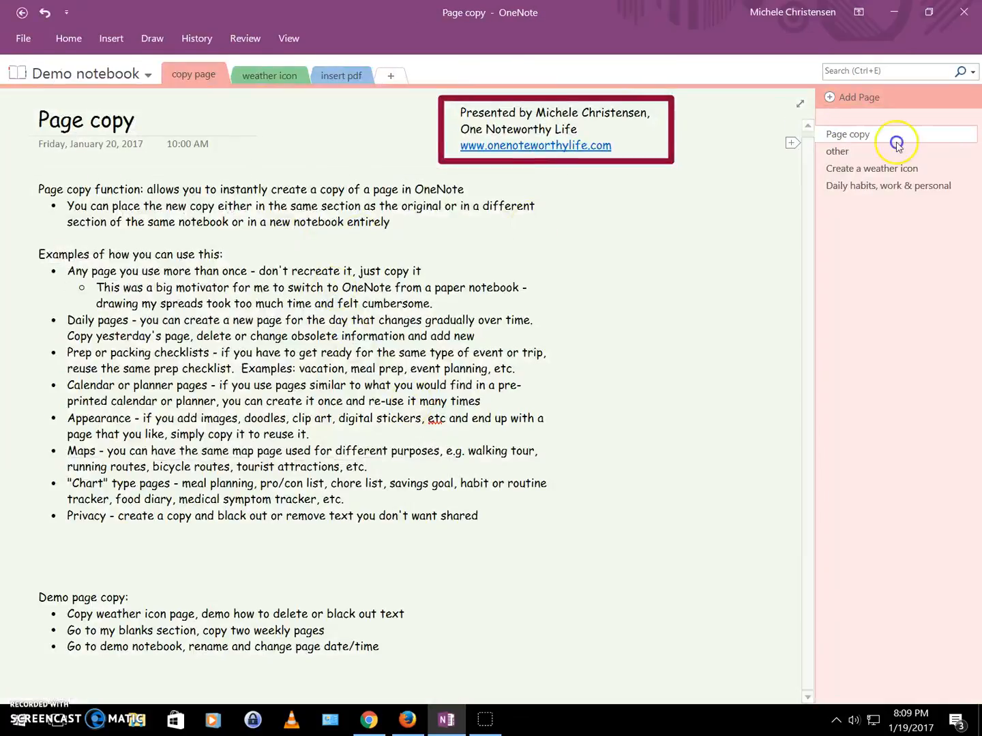
pyautogui.click(888, 185)
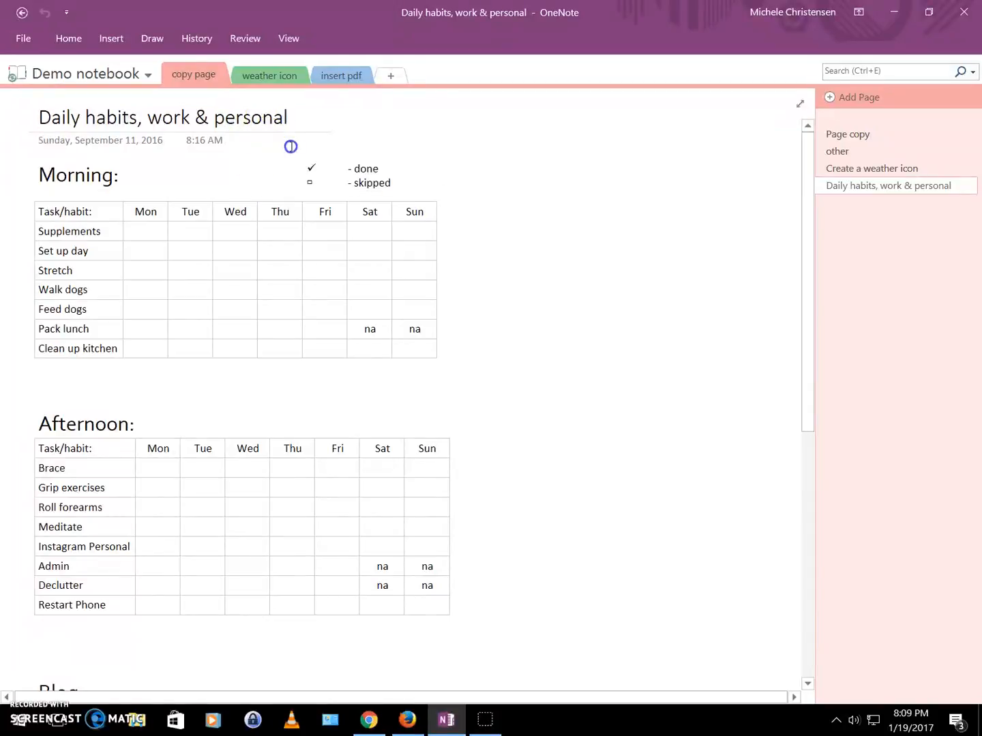
# Replace the copied page's Daily habits title with 'w/o 1/16, daily habits'.
pyautogui.write('Daily')
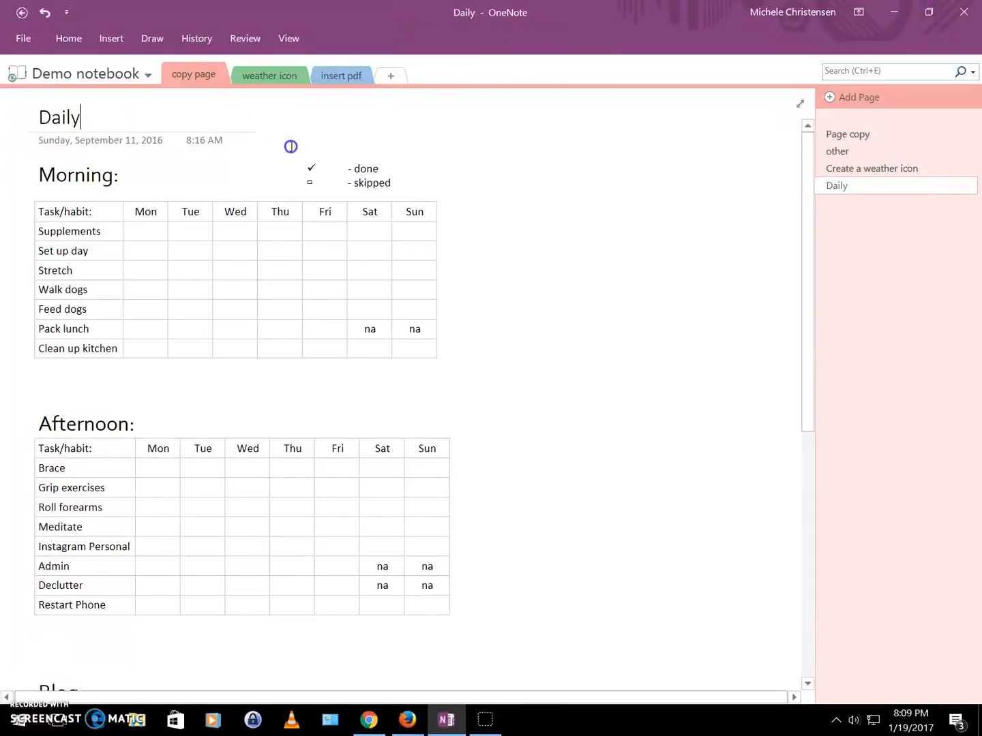
pyautogui.write('w')
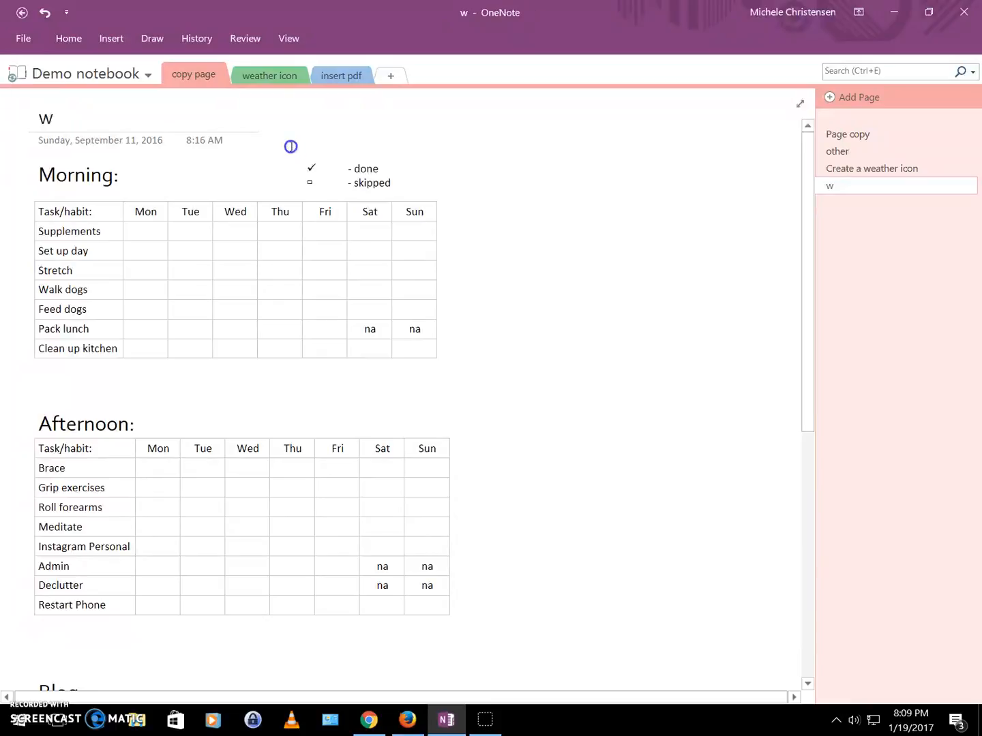
pyautogui.write('/o 1')
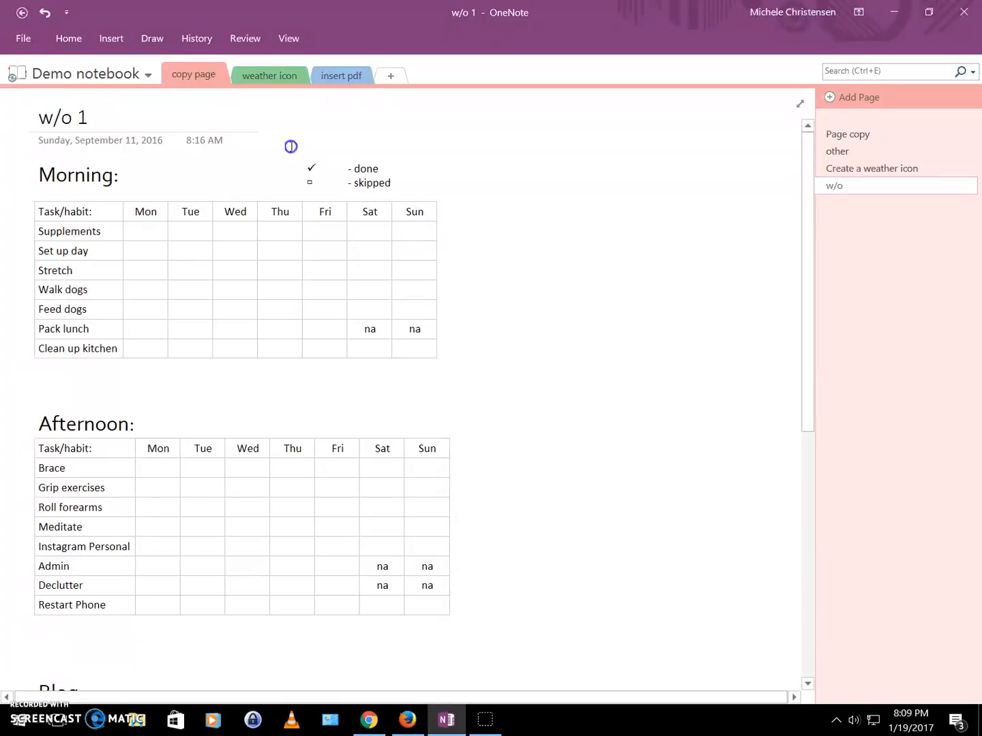
pyautogui.write('/16')
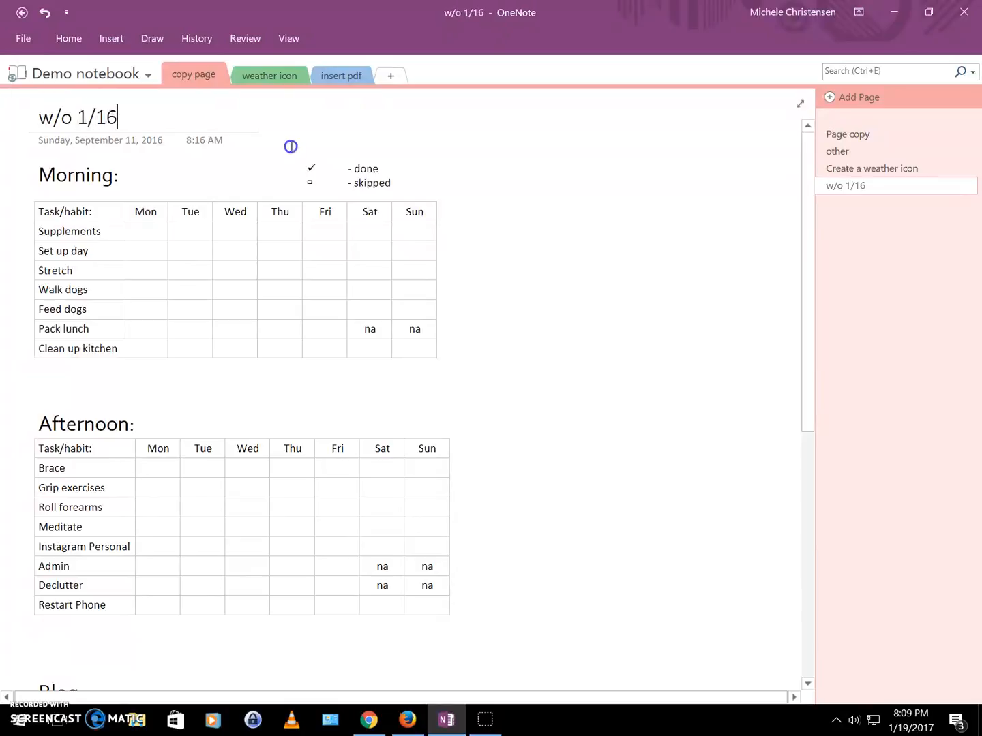
pyautogui.write(', daily habi')
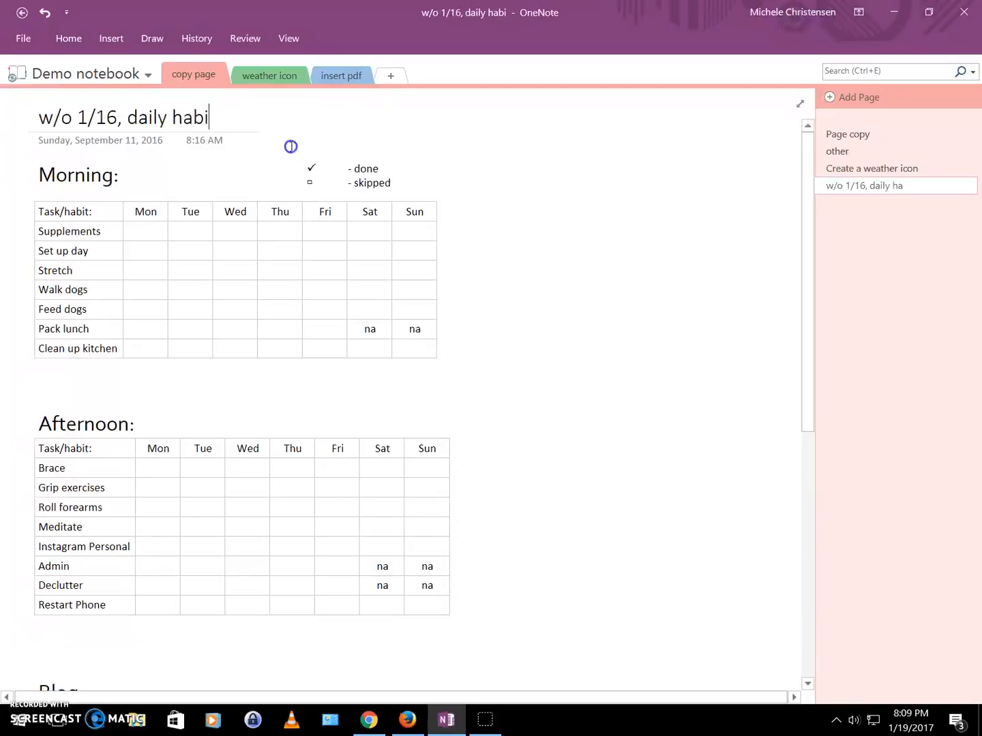
pyautogui.write('ts')
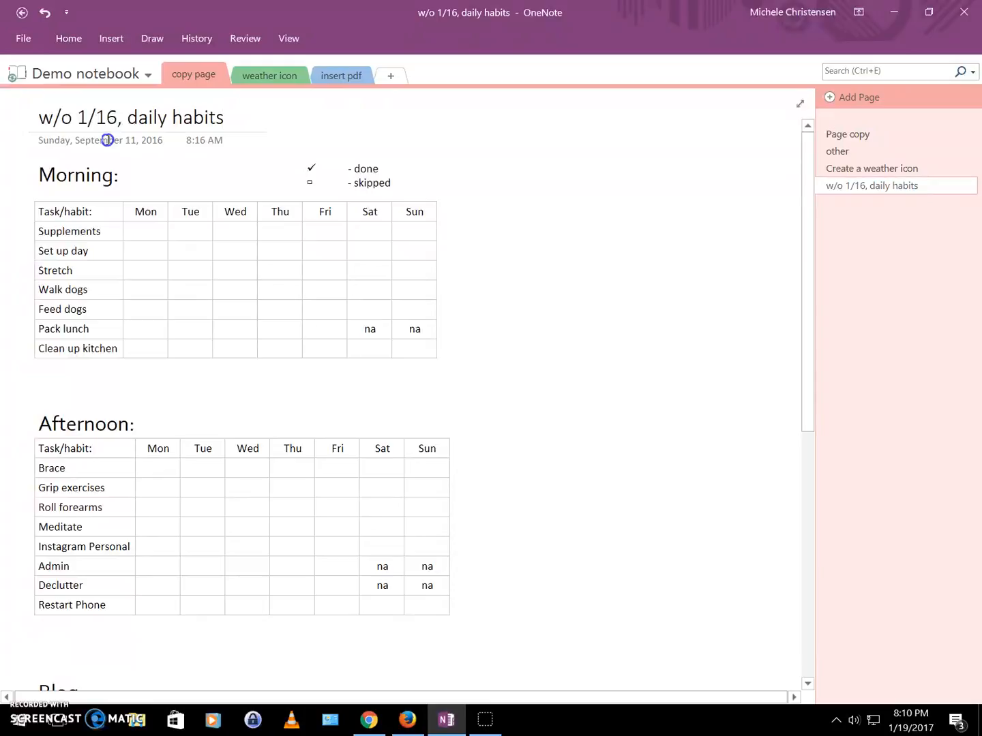
# Set the page date to Monday, January 16, 2017 using the calendar.
pyautogui.click(107, 140)
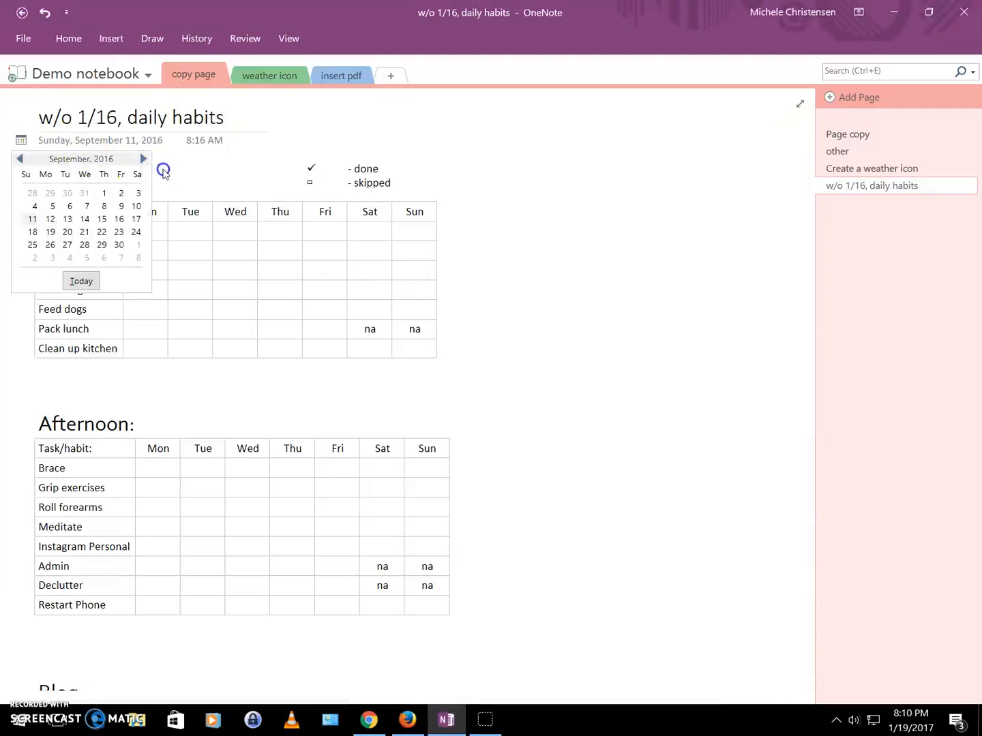
pyautogui.click(143, 158)
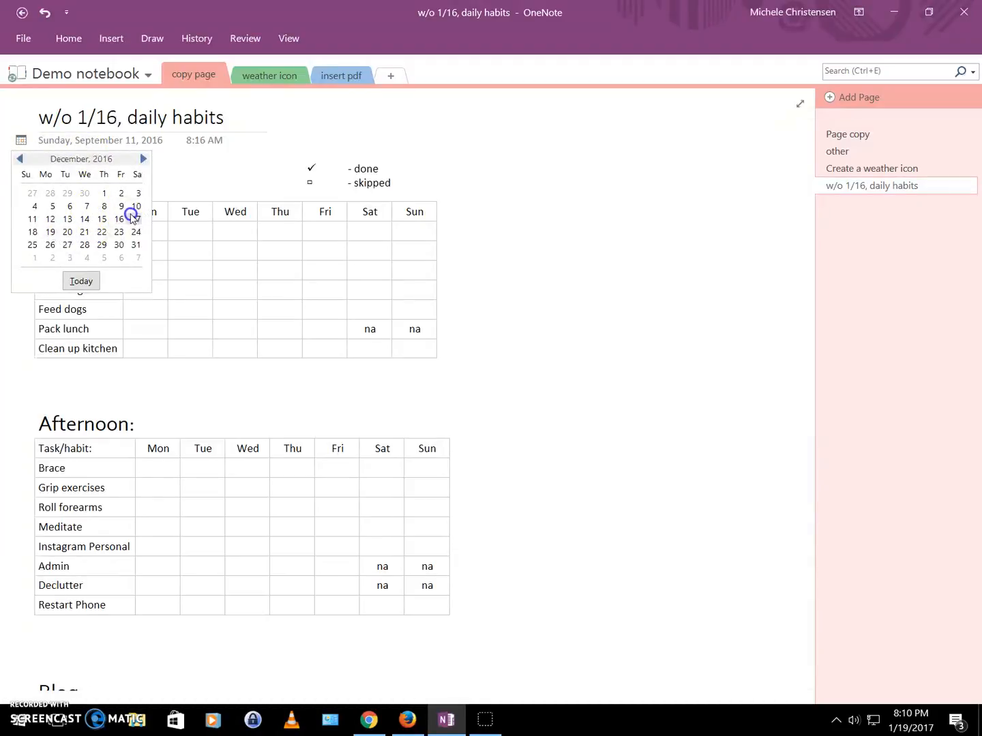
pyautogui.click(143, 158)
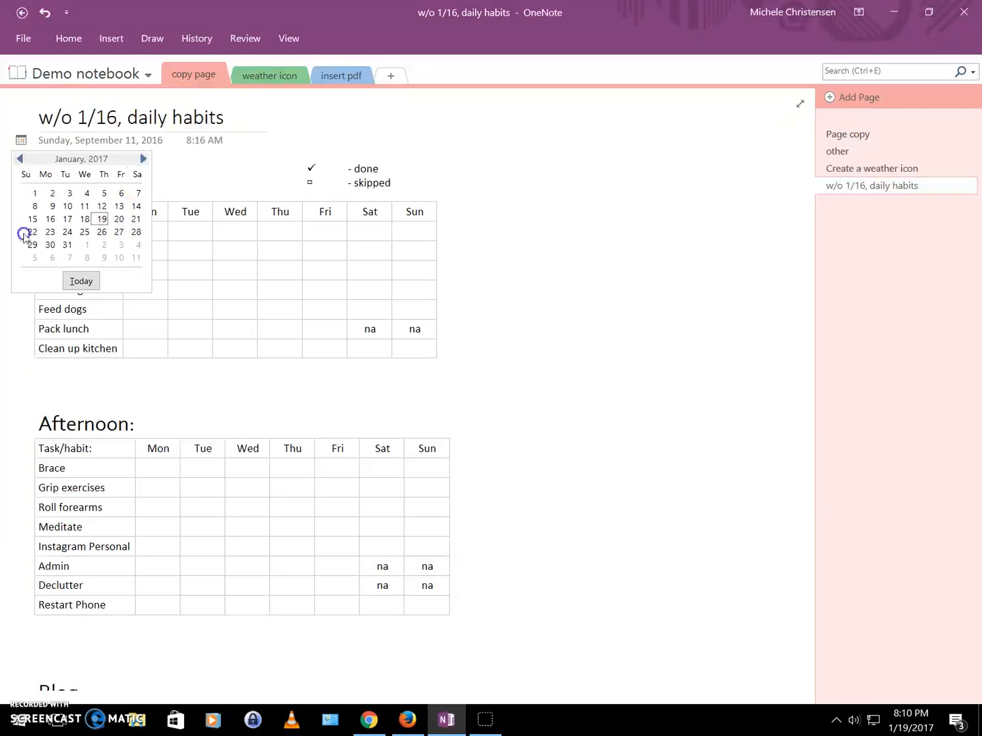
pyautogui.click(50, 219)
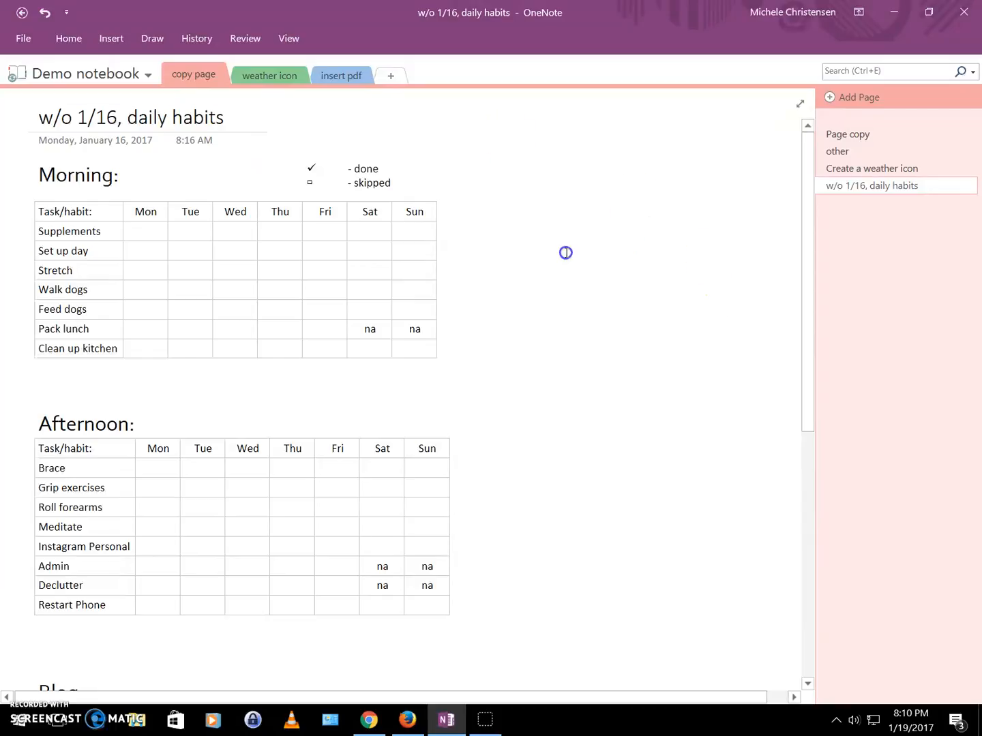
pyautogui.moveTo(453, 277)
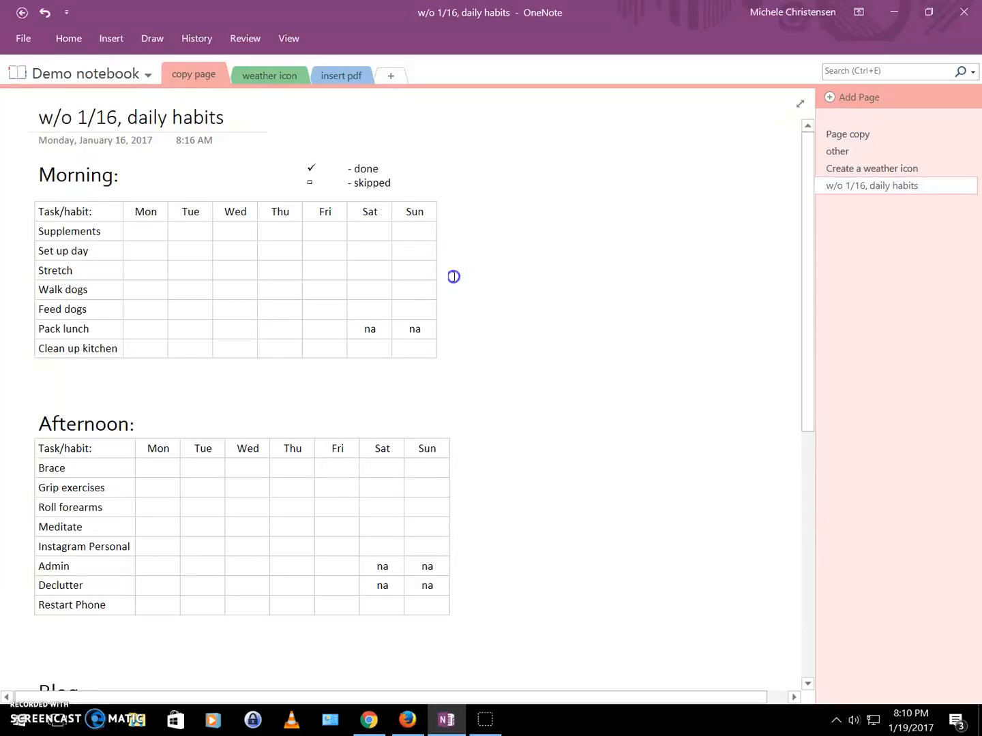
pyautogui.moveTo(475, 298)
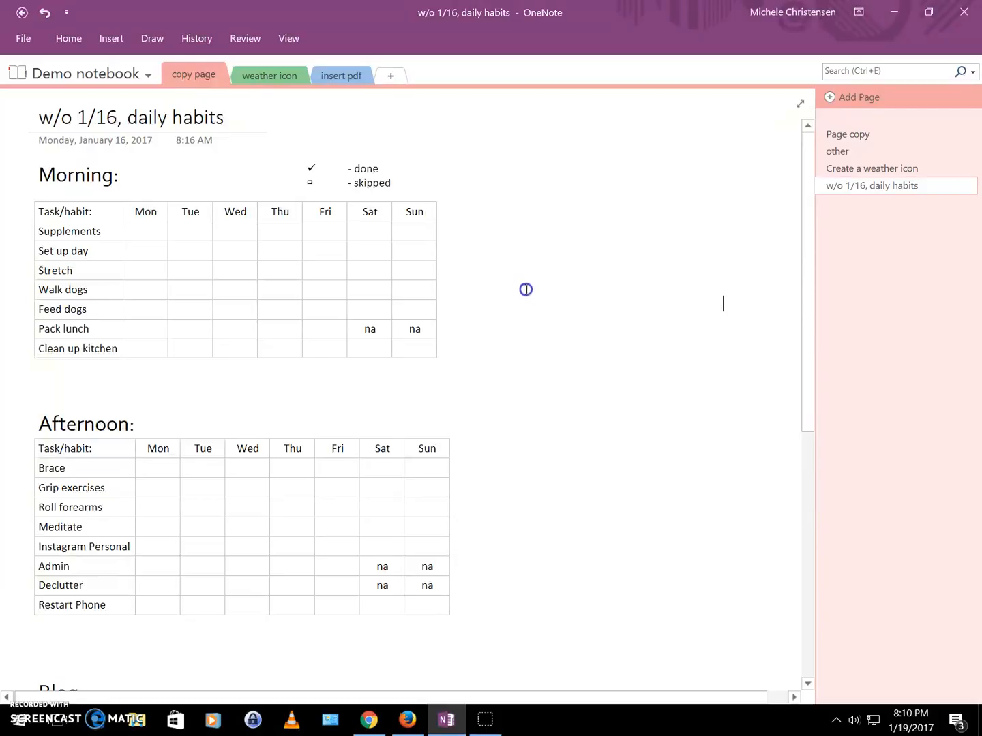
pyautogui.moveTo(487, 272)
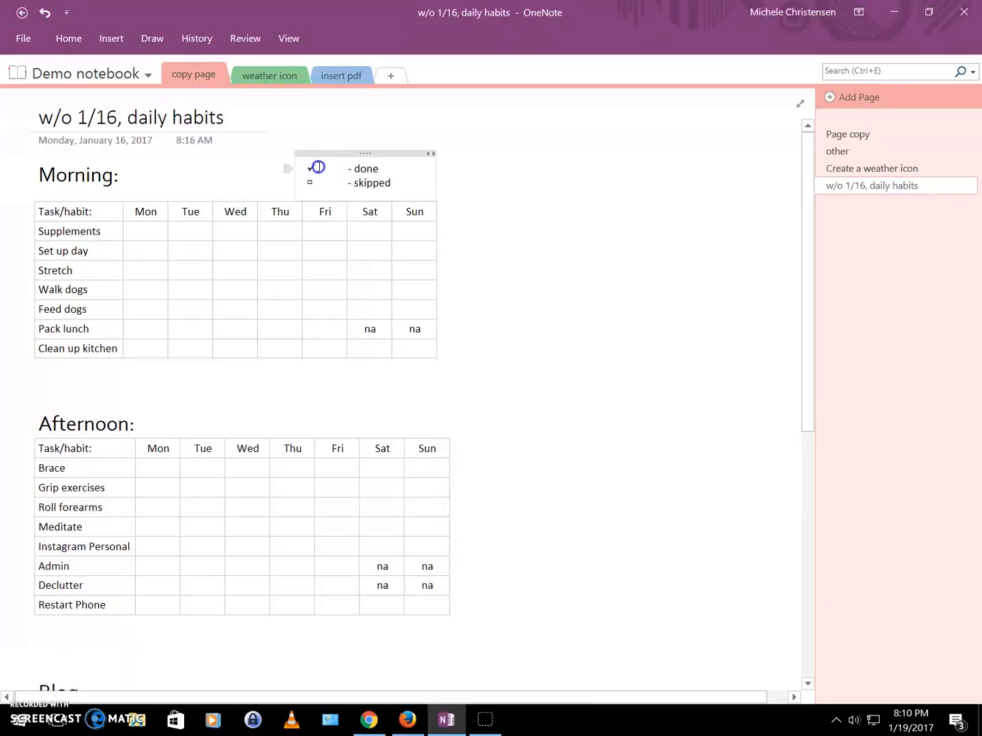
# Mark Monday's habits as done in the w/o 1/16 daily habits table.
pyautogui.click(312, 168)
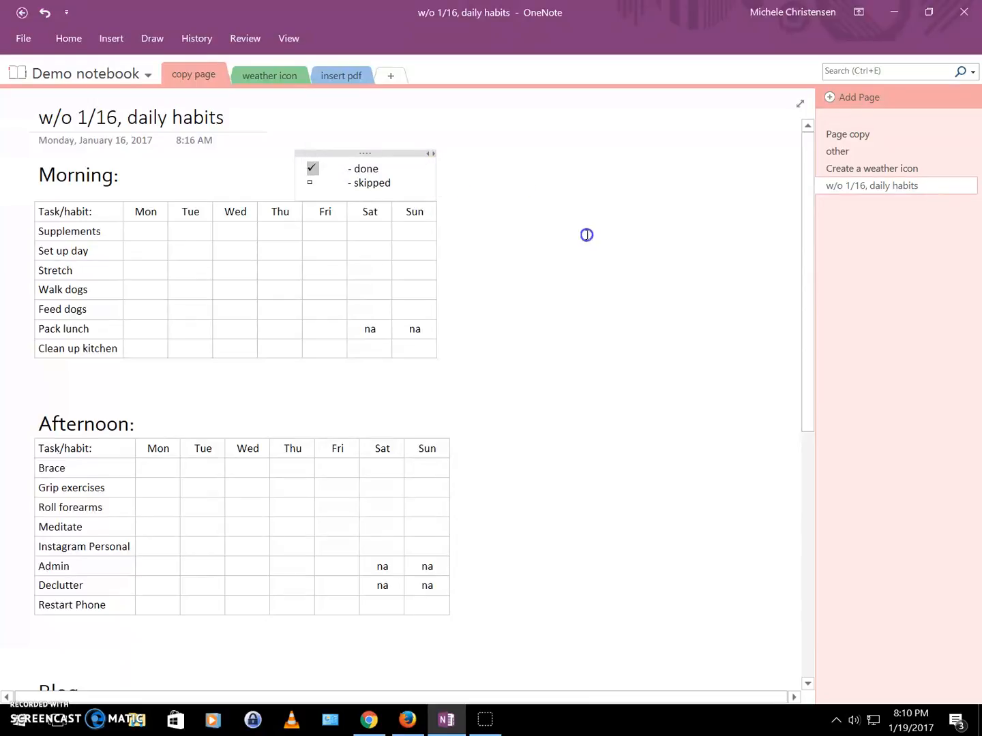
pyautogui.click(144, 231)
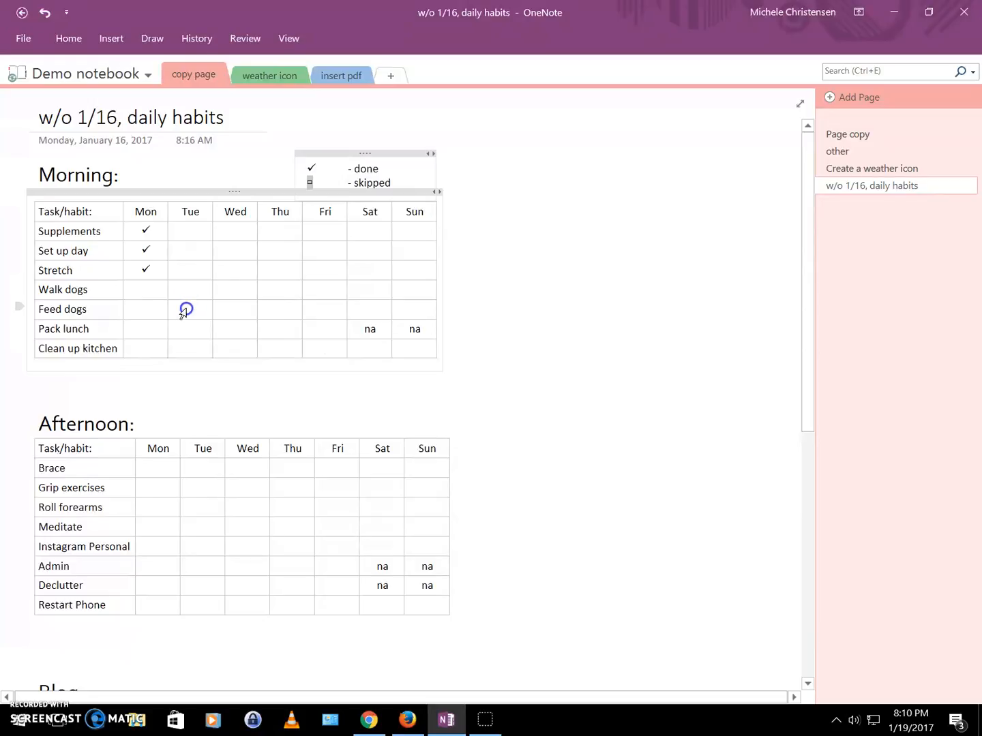
pyautogui.click(145, 329)
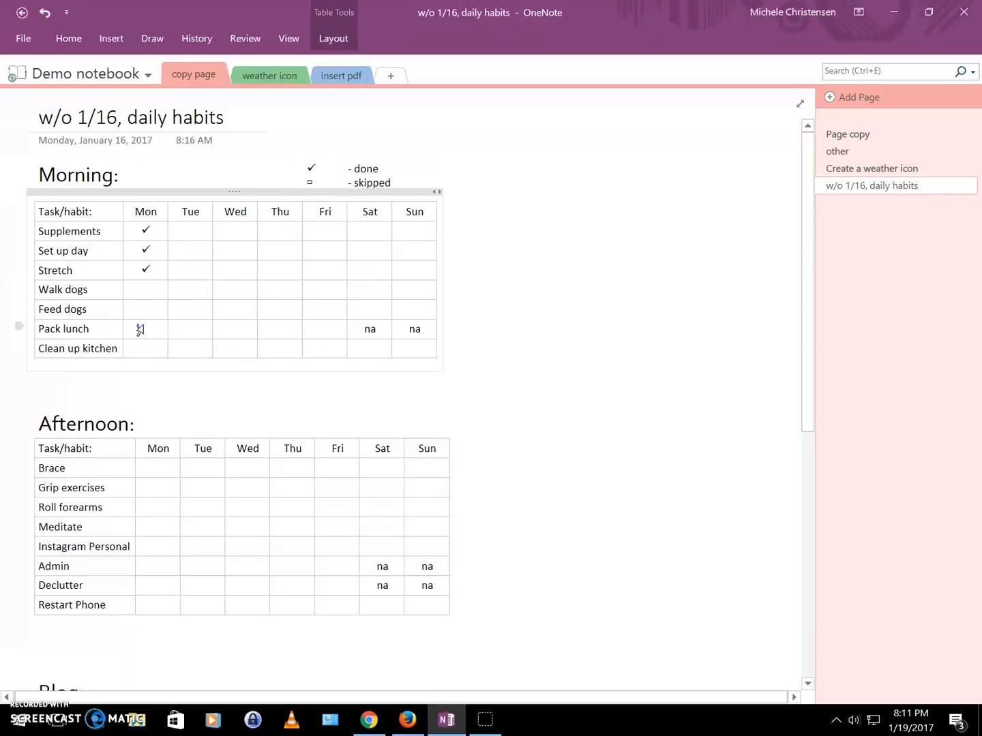
pyautogui.press('ctrl+v')
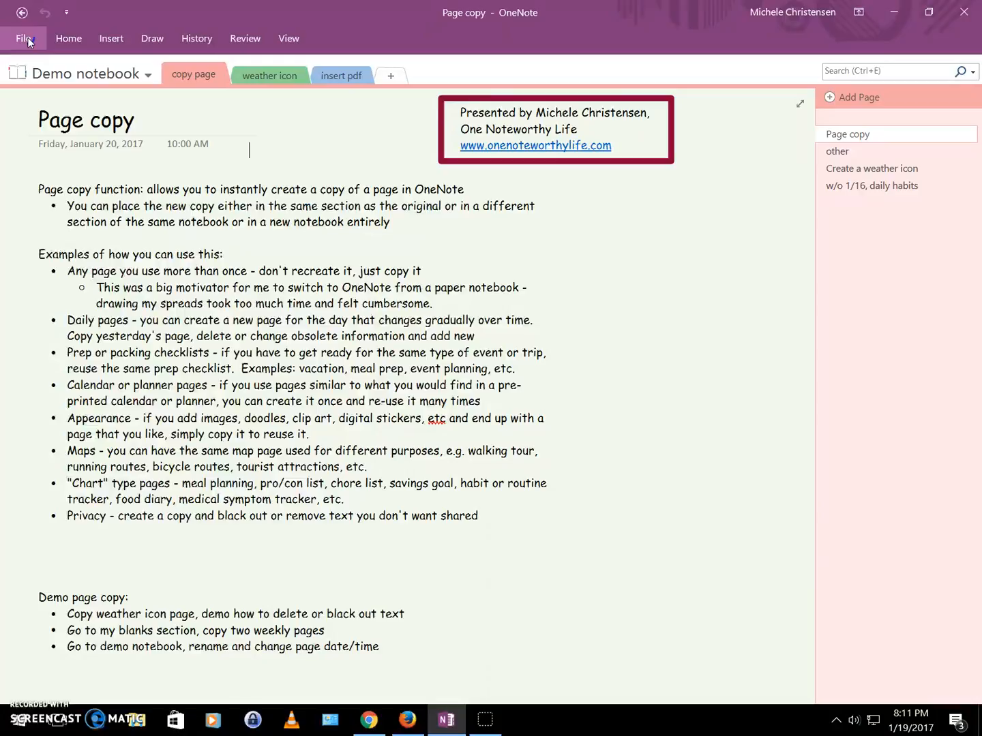
# Switch to My Bullet Journal and open its Time tracker, blank page.
pyautogui.click(25, 38)
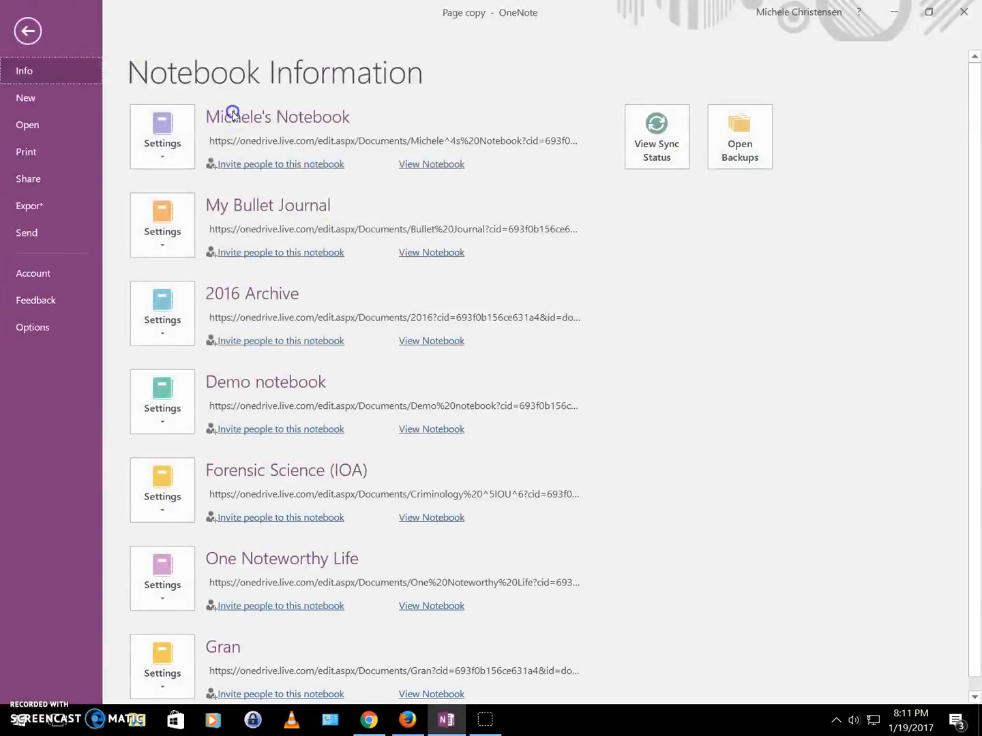
pyautogui.click(28, 30)
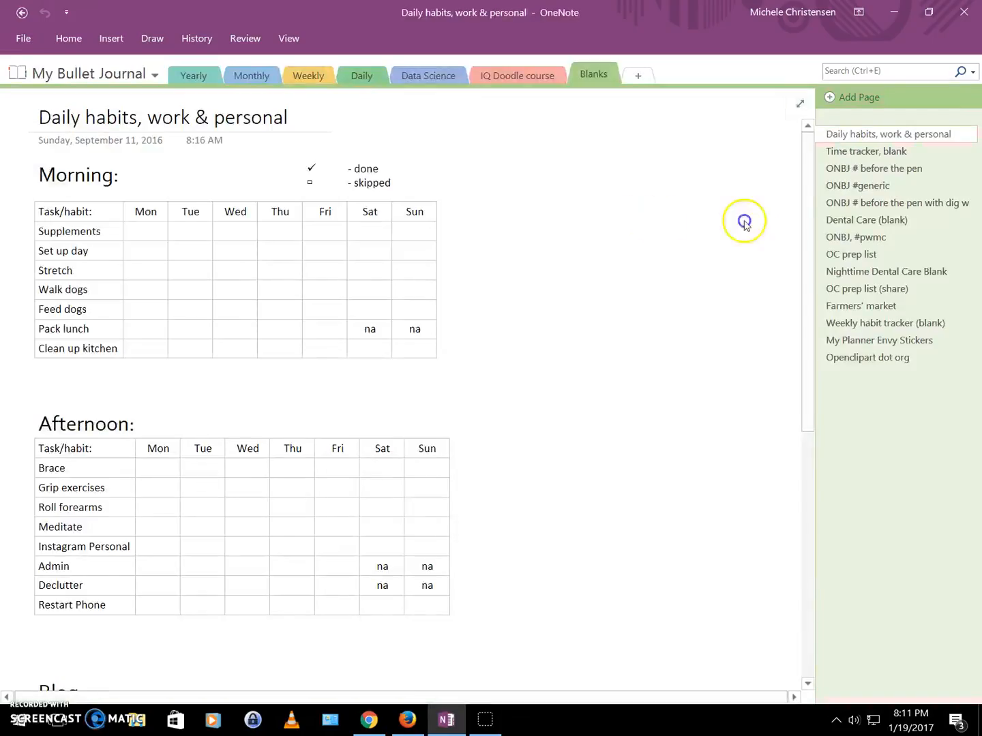
pyautogui.click(866, 150)
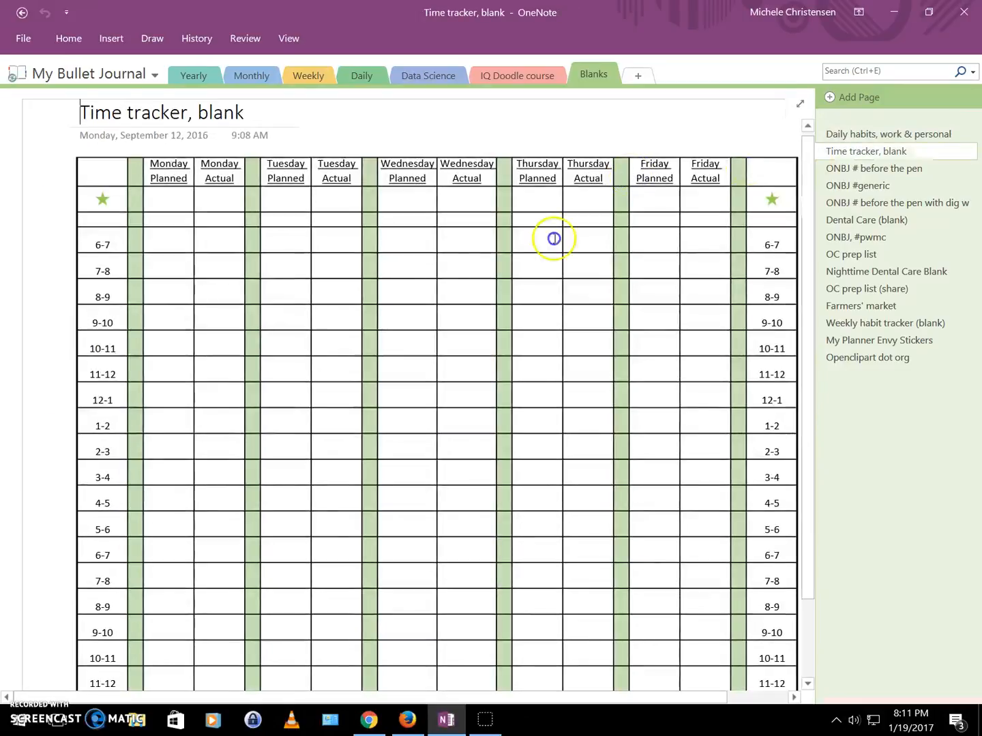
pyautogui.moveTo(476, 272)
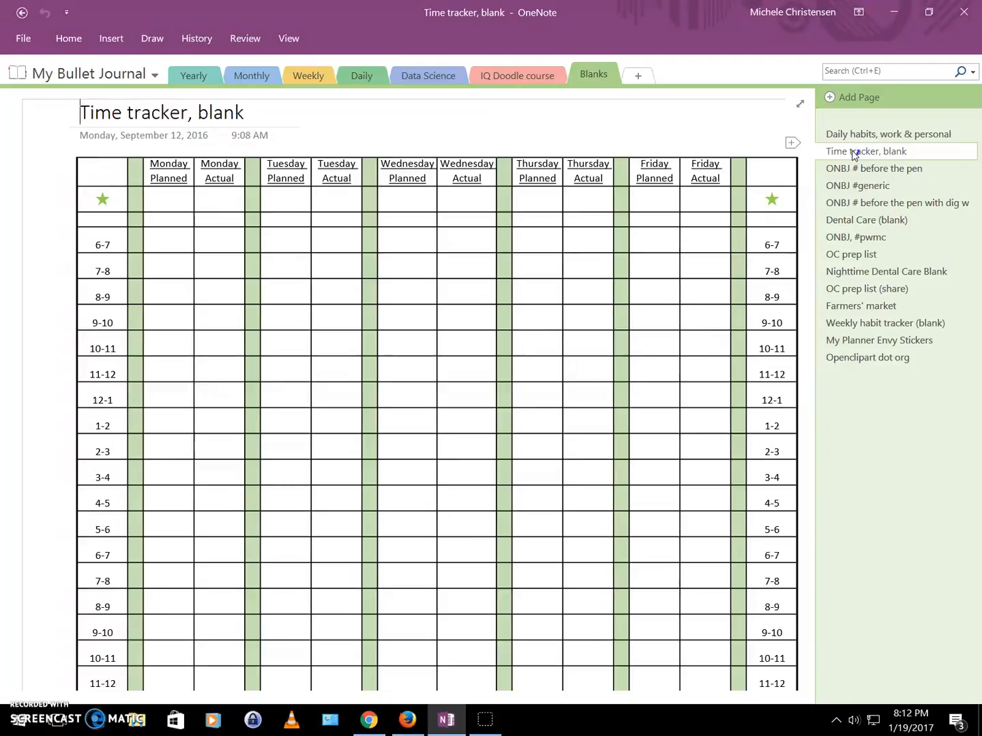
# Copy the Time tracker, blank page into copy page, then return to Demo notebook.
pyautogui.rightClick(866, 152)
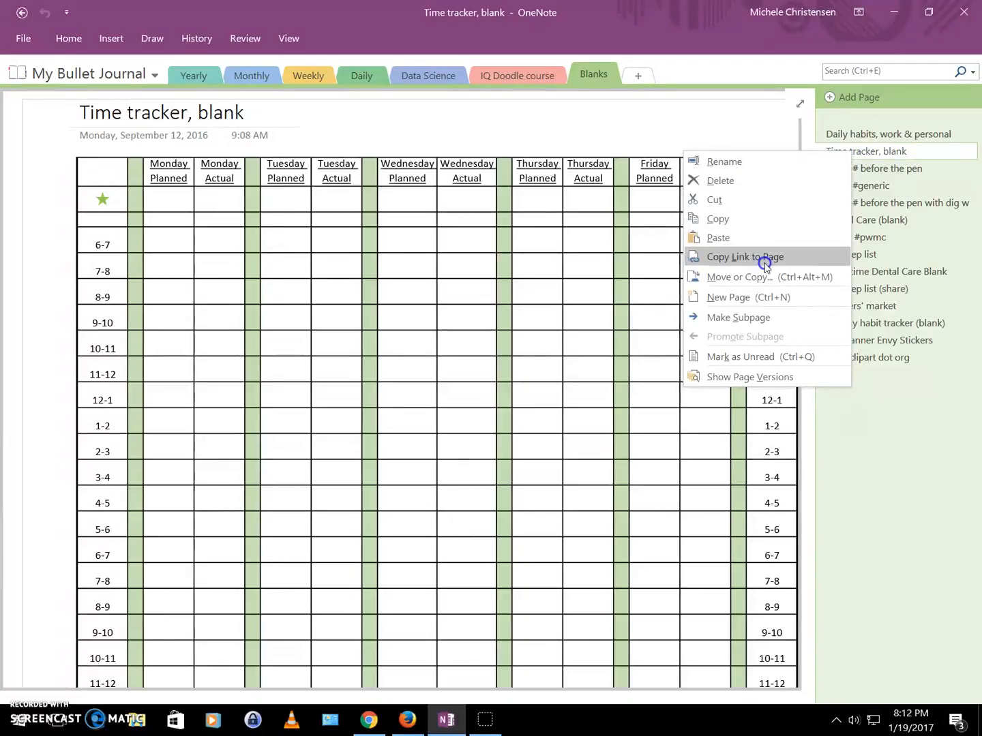
pyautogui.click(745, 277)
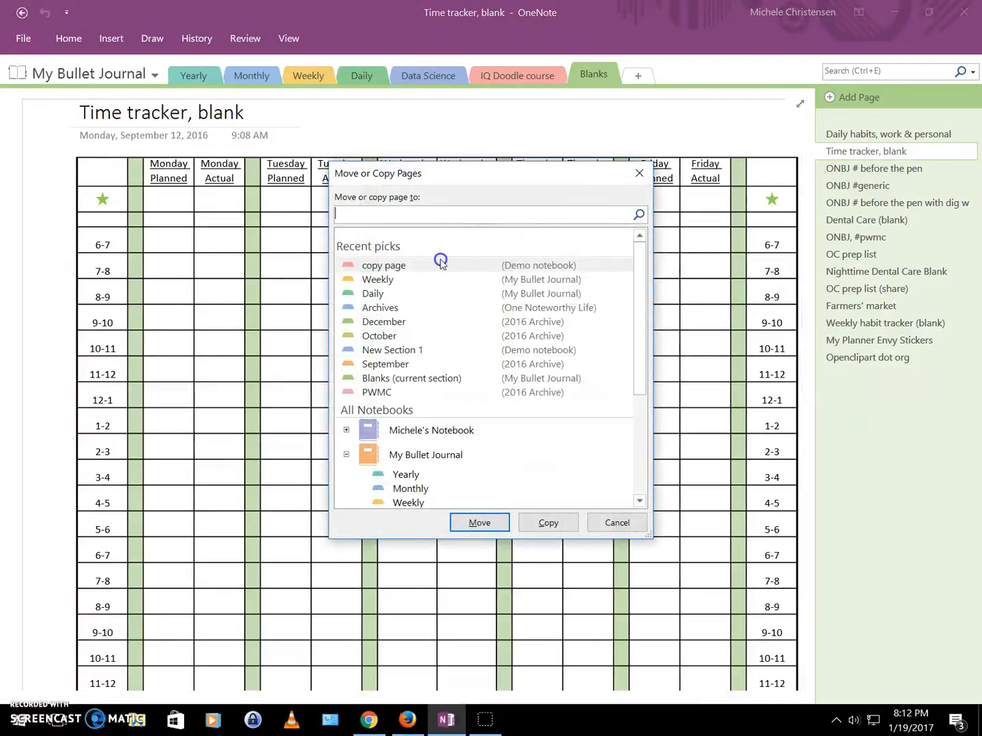
pyautogui.moveTo(500, 392)
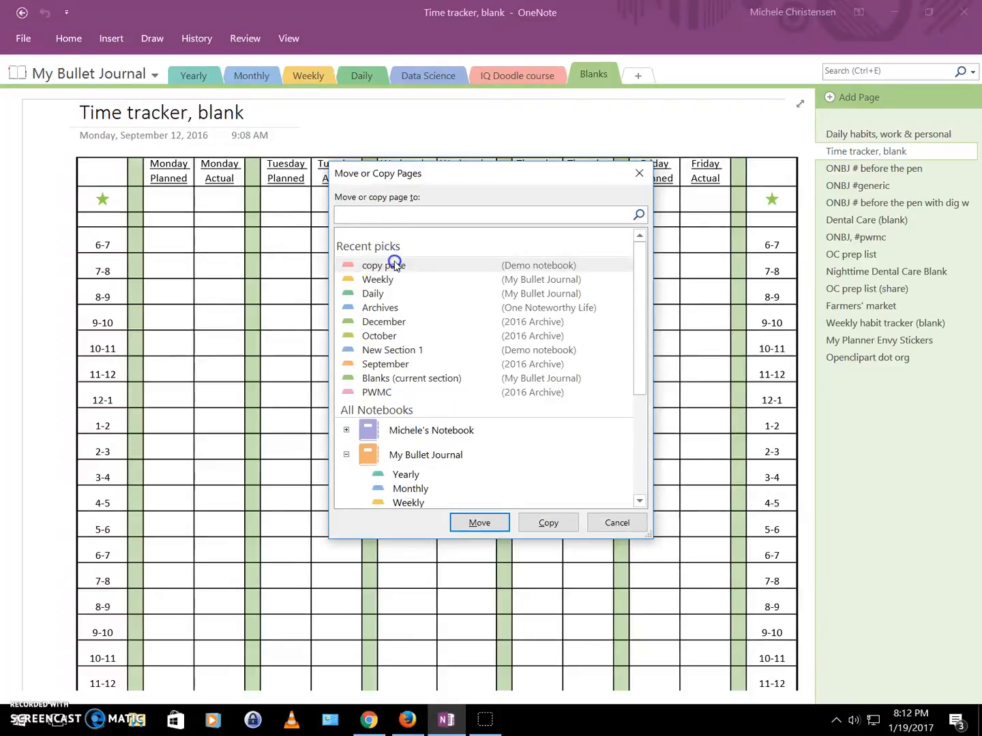
pyautogui.moveTo(372, 293)
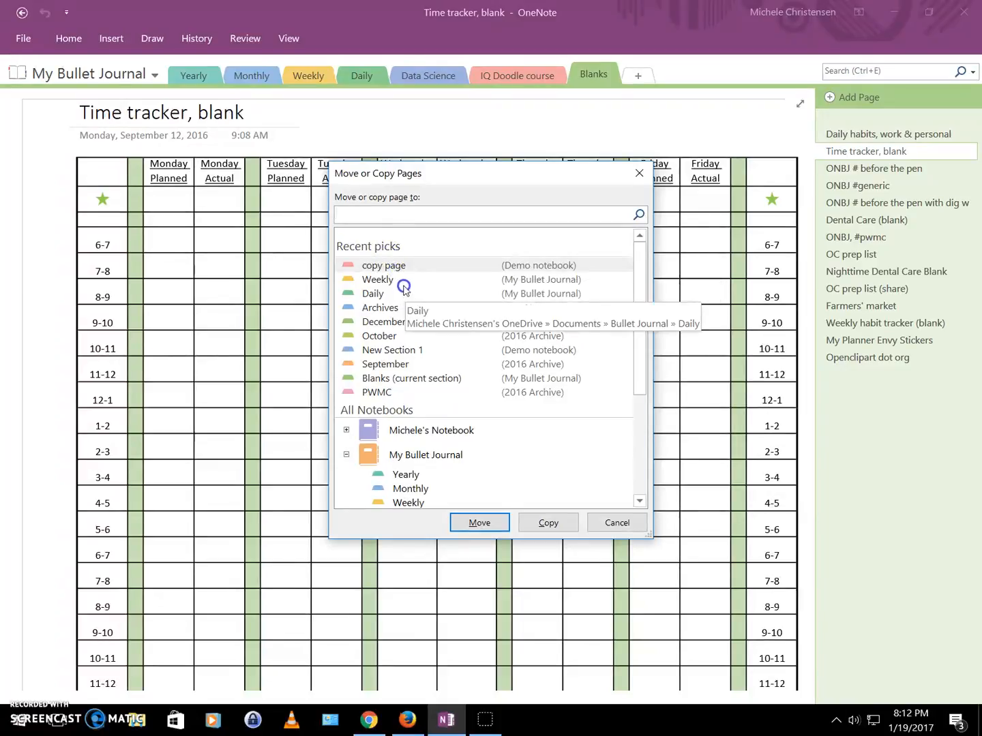
pyautogui.moveTo(403, 279)
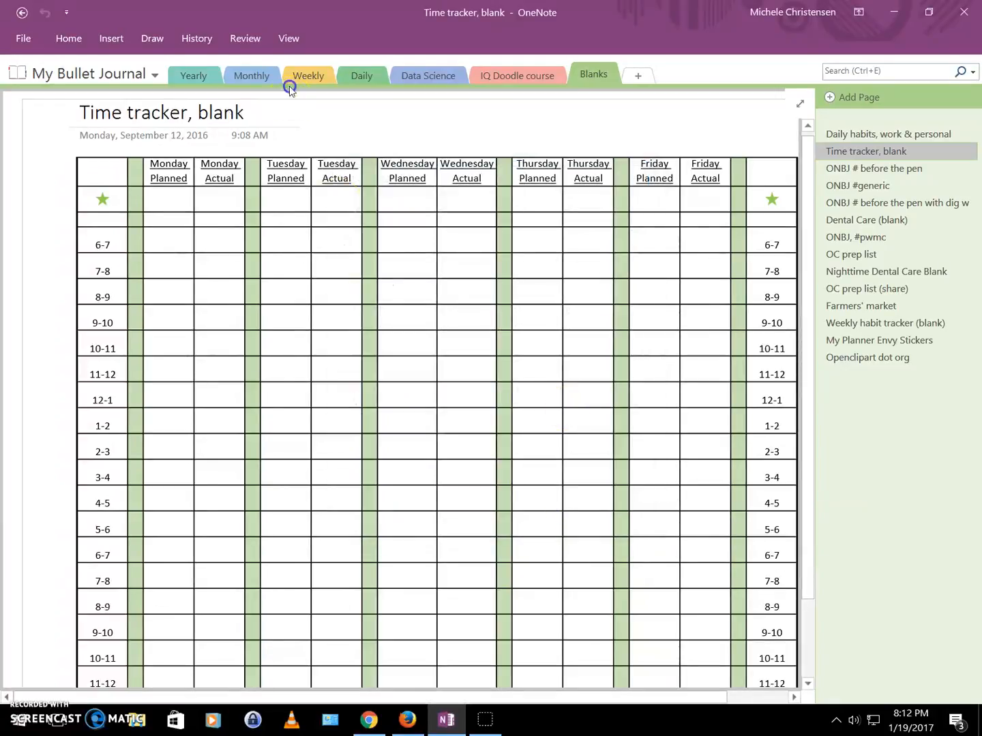
pyautogui.click(22, 39)
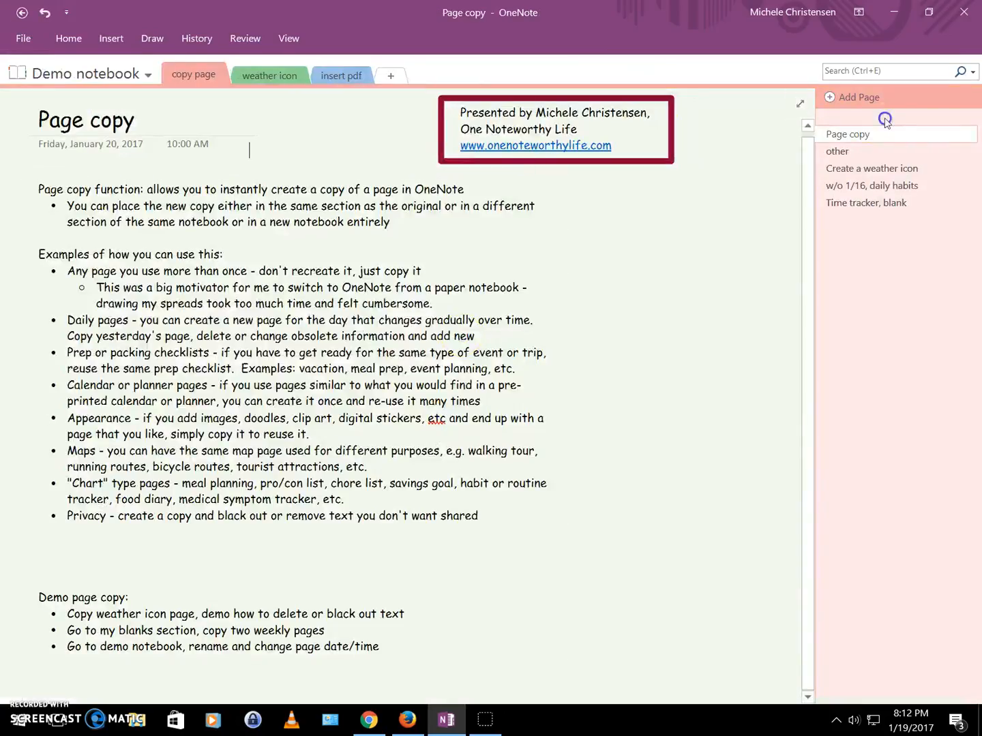
# Retitle the copied 'Time tracker, blank' page to 'w/o 1/16, time tracker'.
pyautogui.click(865, 202)
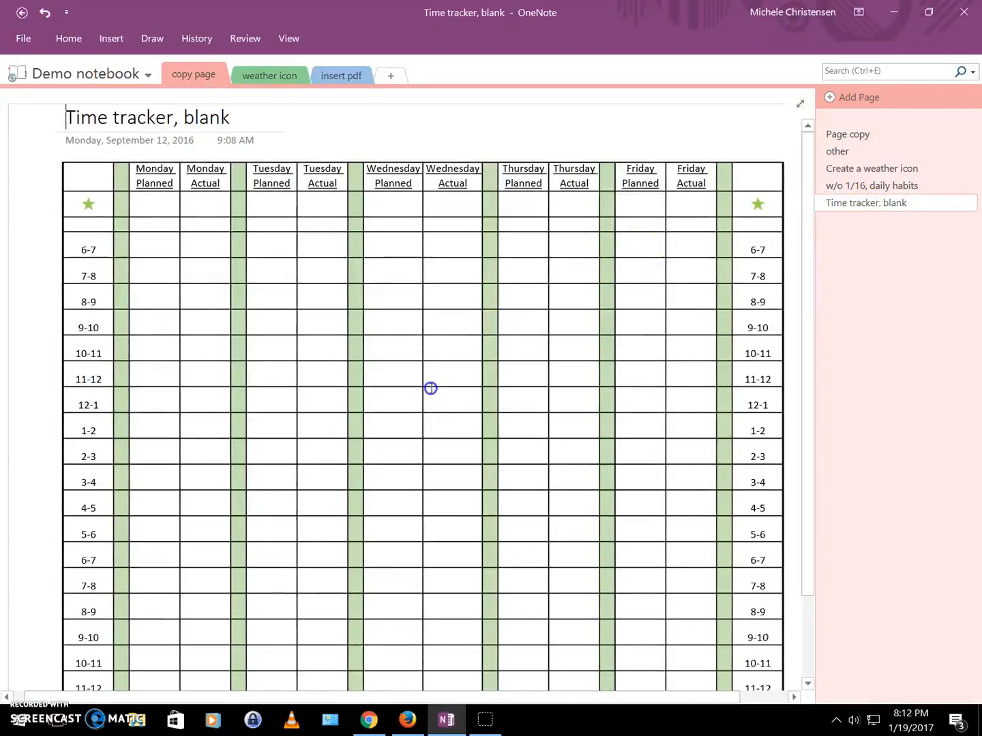
pyautogui.moveTo(188, 125)
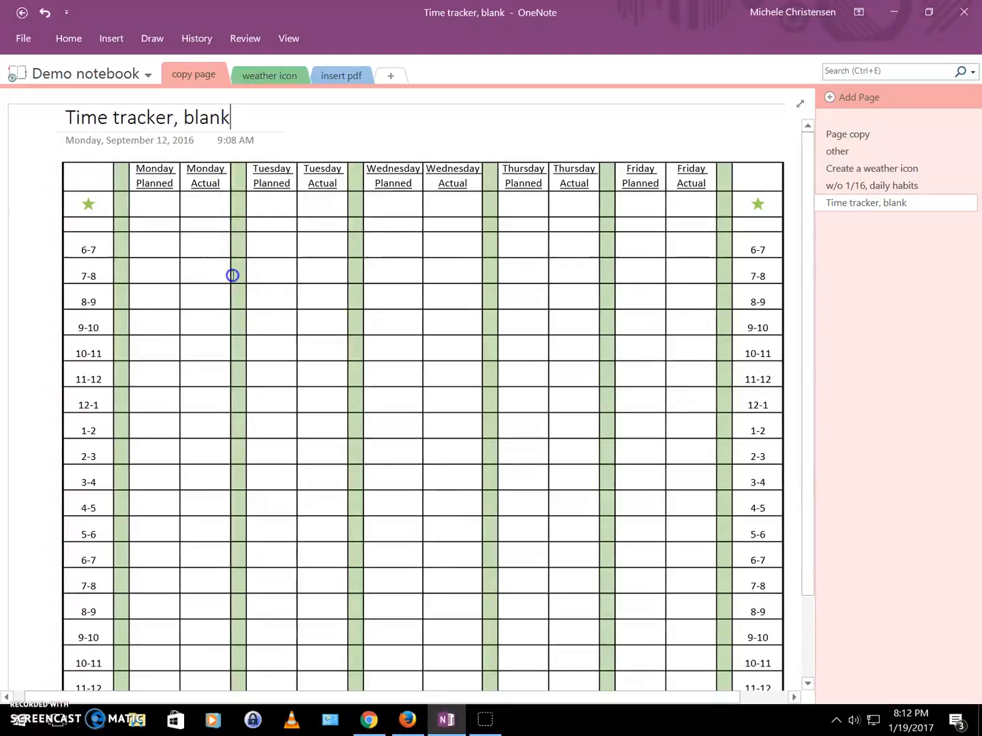
pyautogui.write('T')
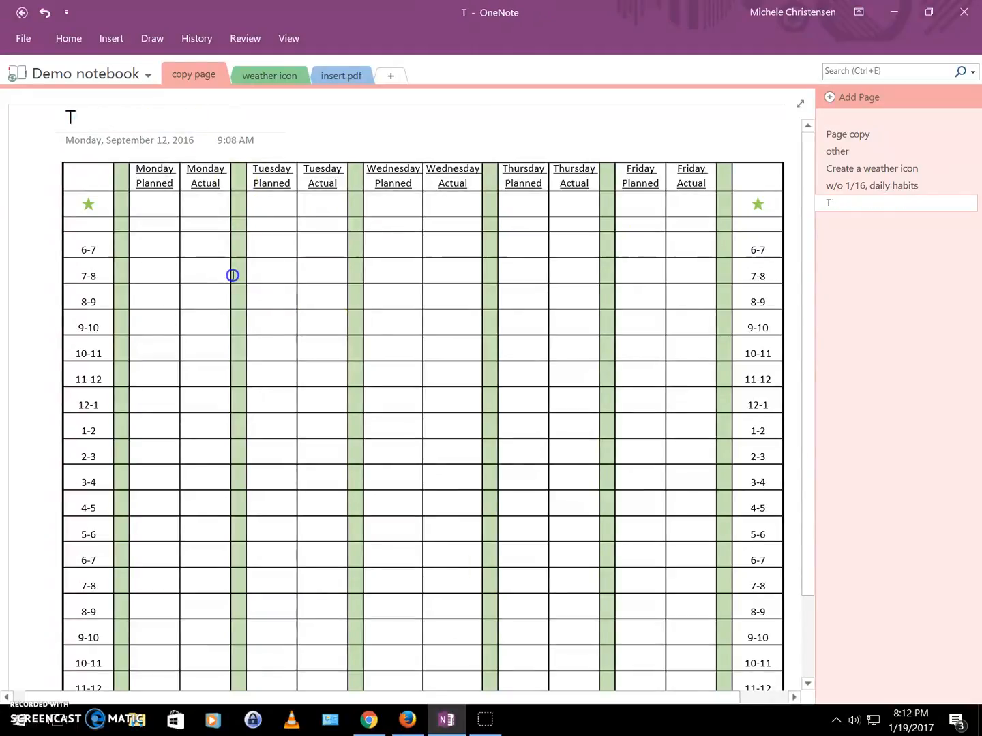
pyautogui.write('w/')
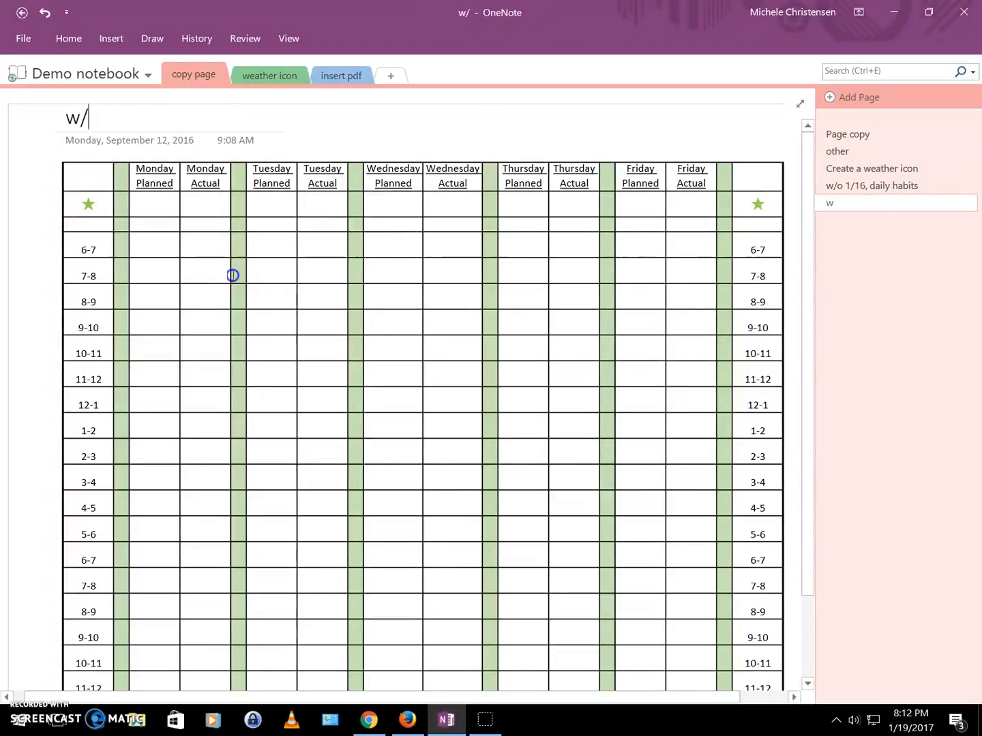
pyautogui.write('o')
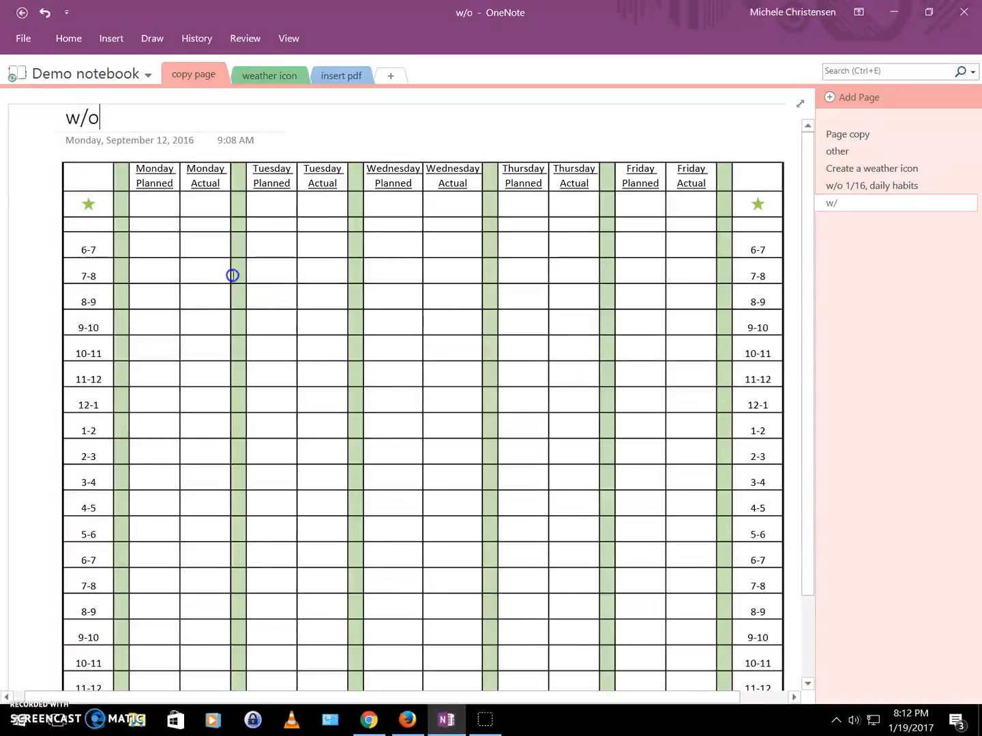
pyautogui.write('1/16')
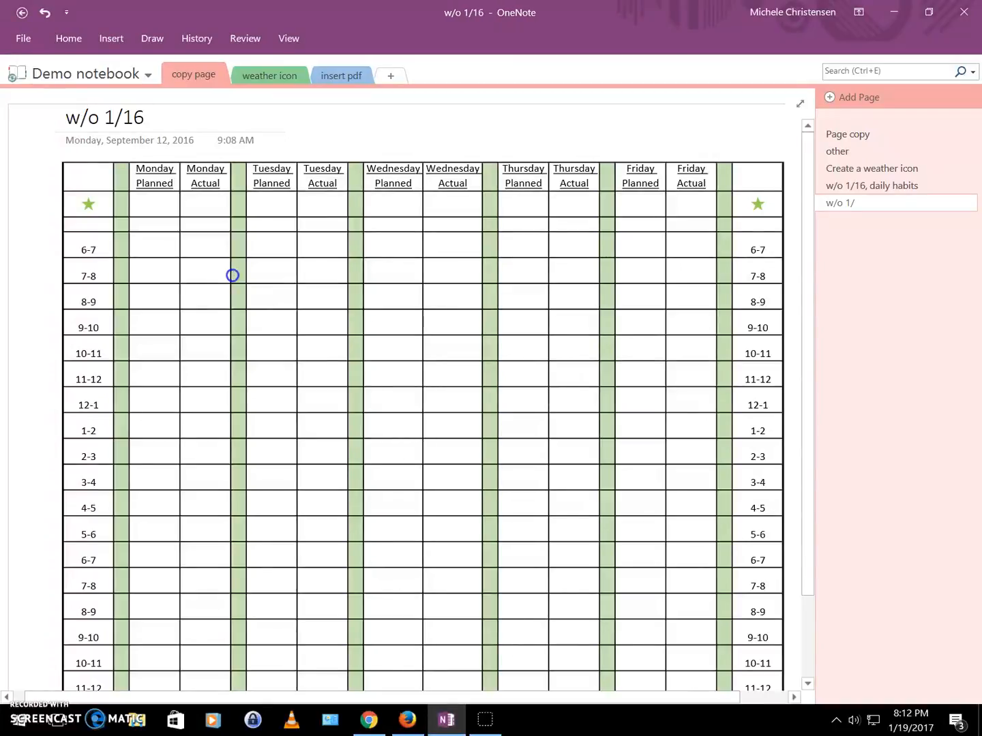
pyautogui.write(', time tra')
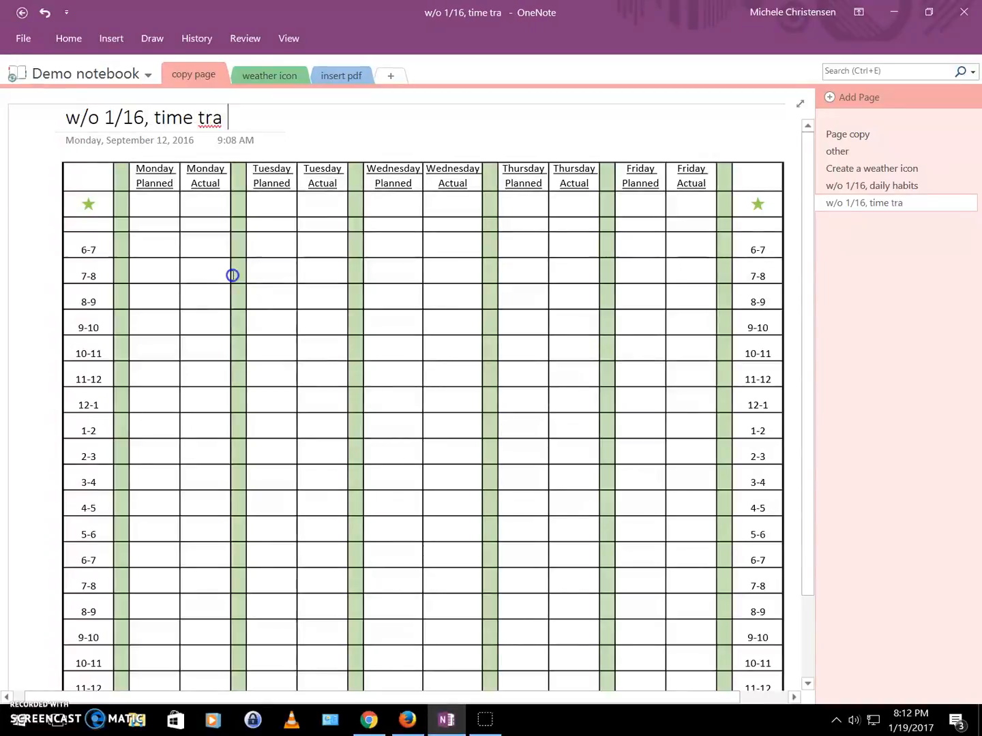
pyautogui.write('cker')
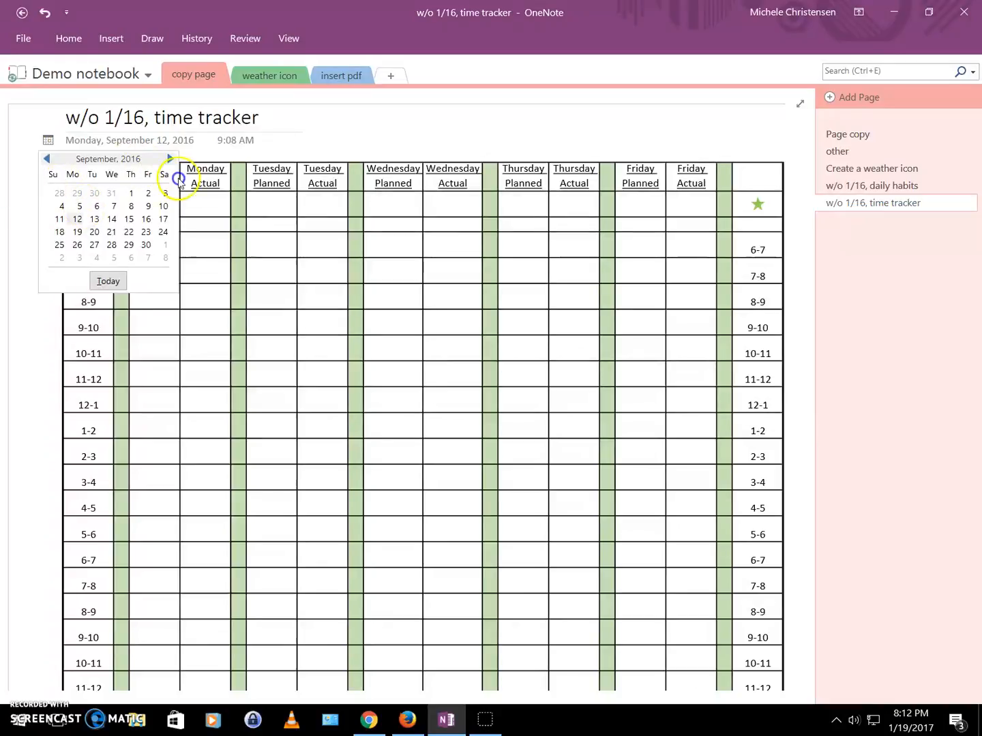
# Pick a new date from the page's calendar, then return to the Page copy page.
pyautogui.click(168, 158)
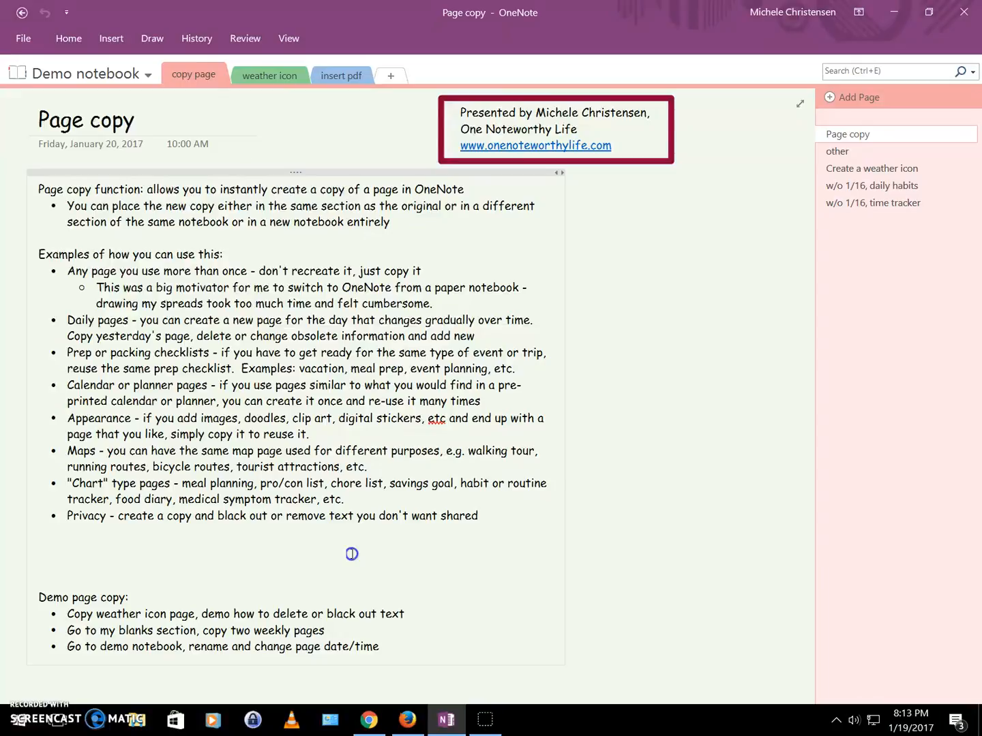
pyautogui.click(249, 150)
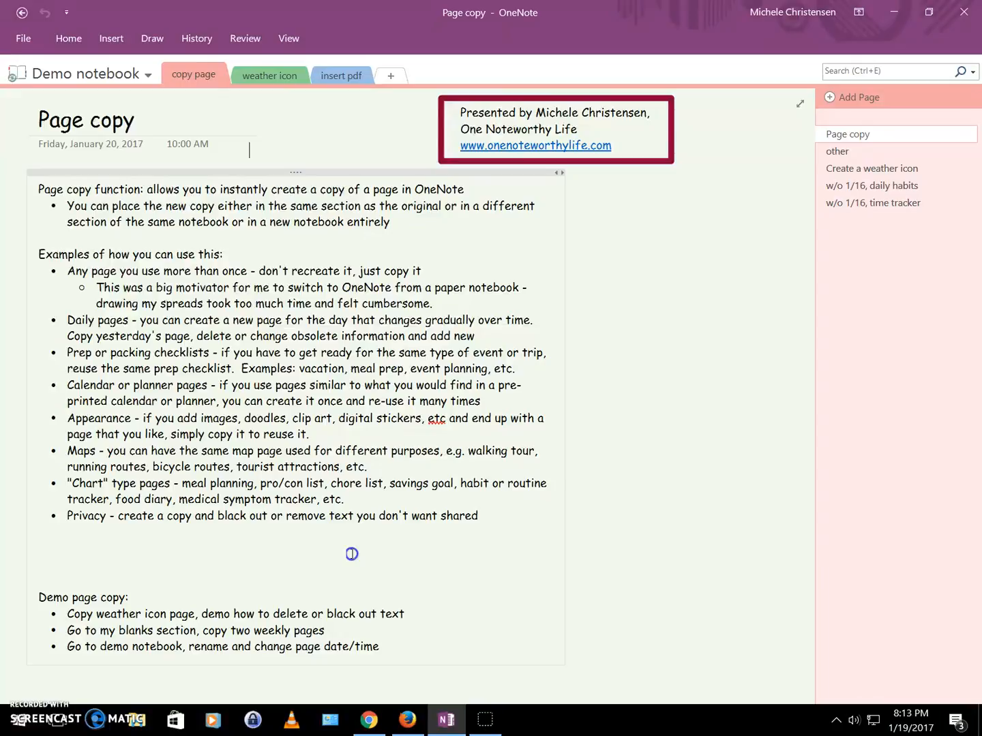